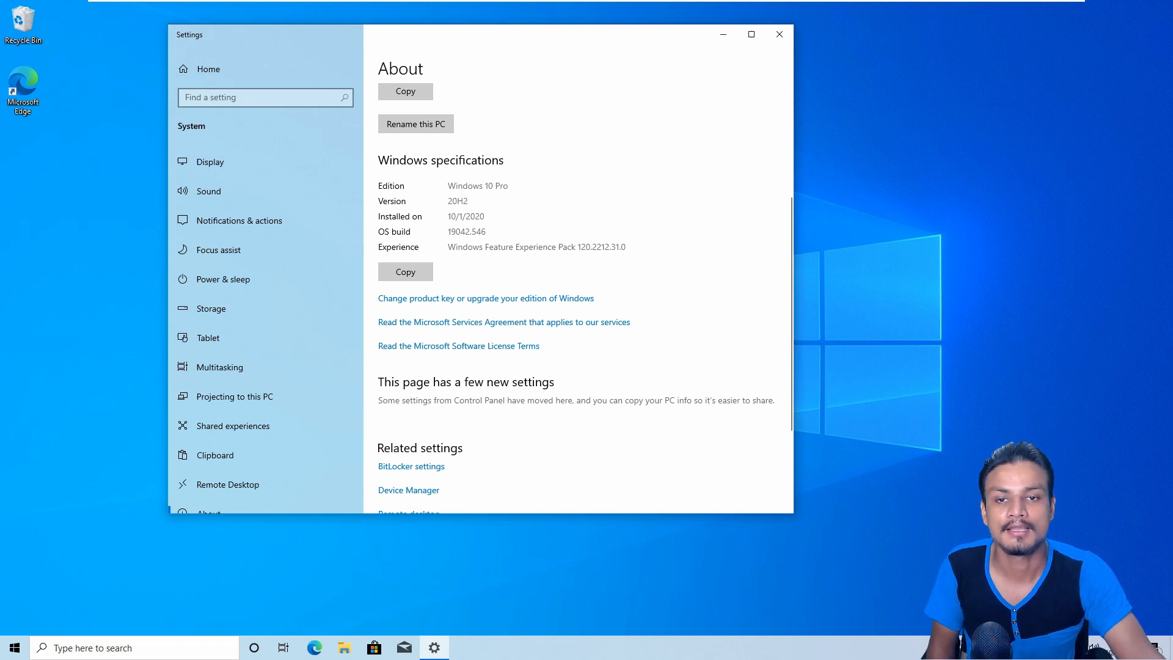
# - Highlight the 20H2 version number and bring up the redesigned Start menu
pyautogui.doubleClick(457, 200)
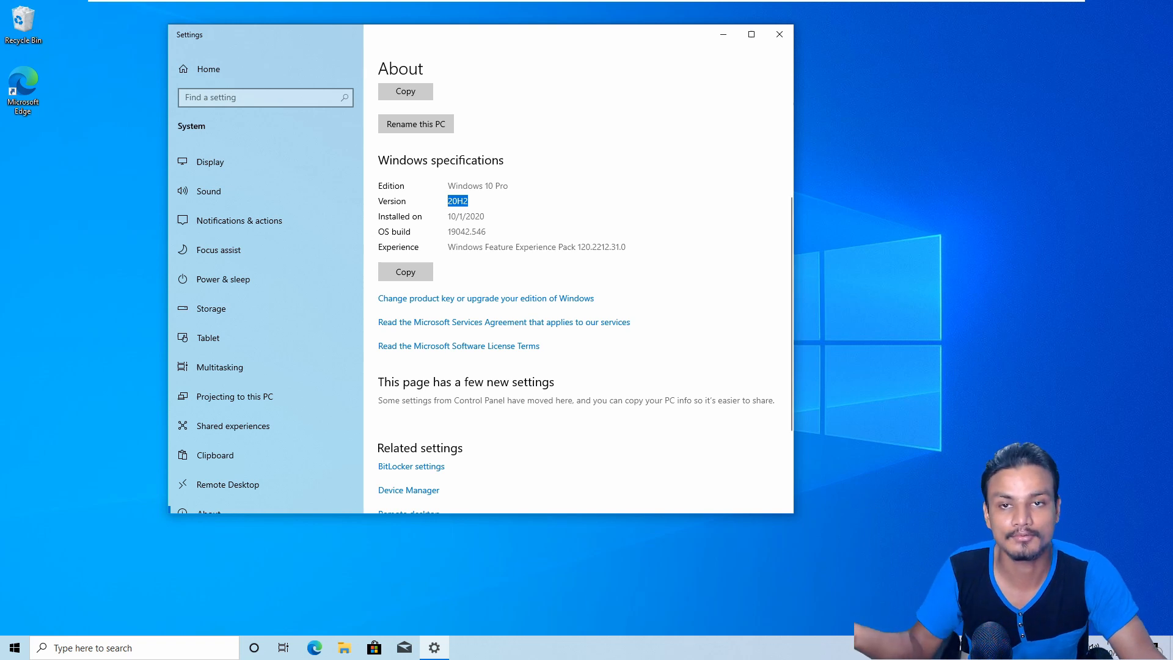
pyautogui.moveTo(516, 229)
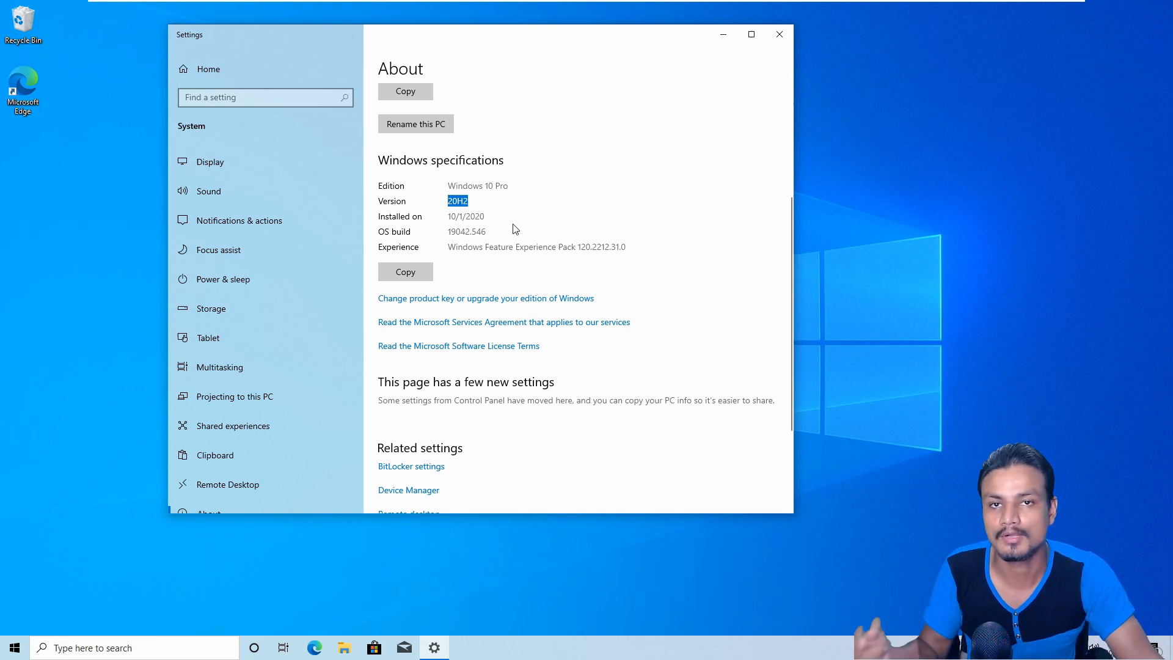
pyautogui.moveTo(779, 36)
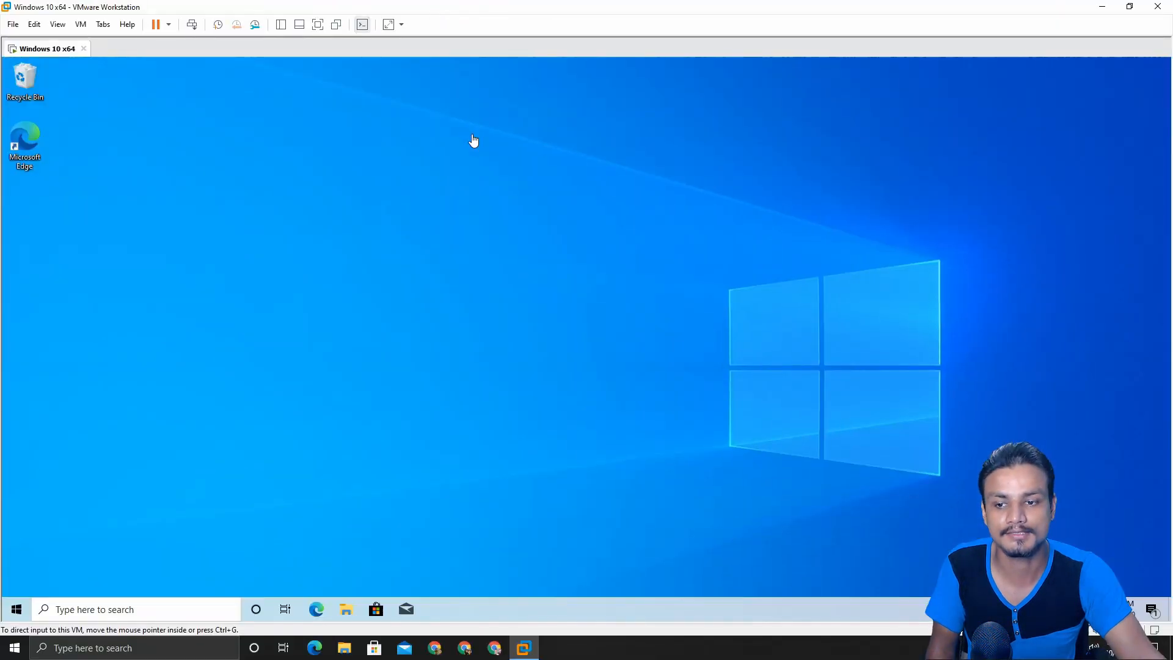
pyautogui.moveTo(451, 348)
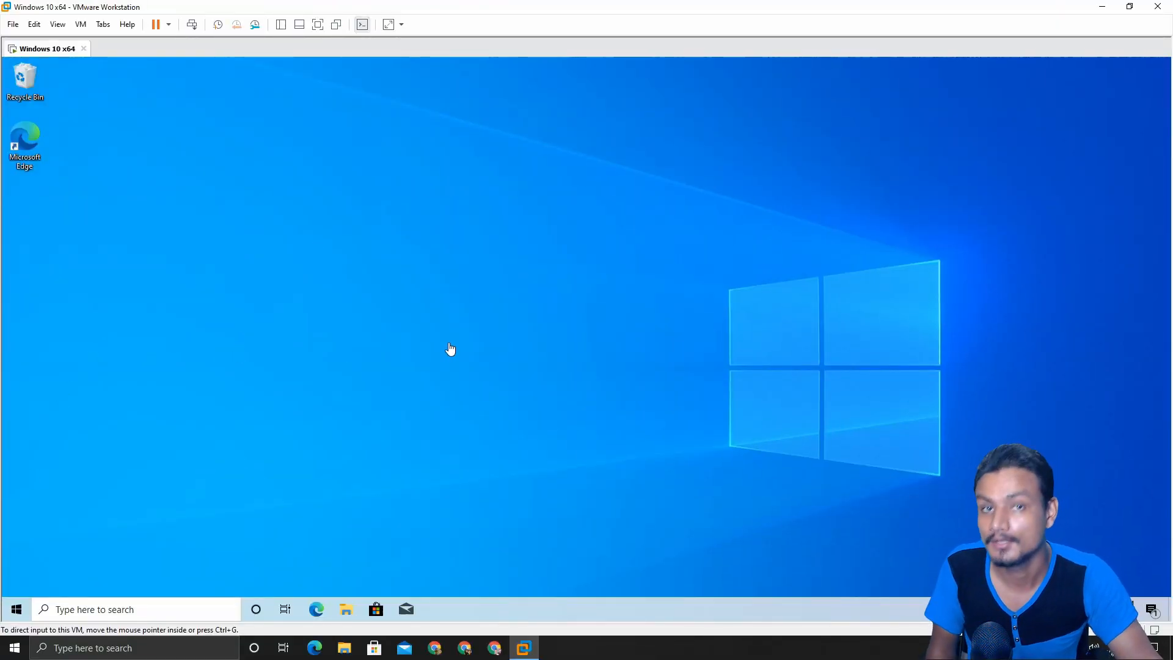
pyautogui.moveTo(27, 587)
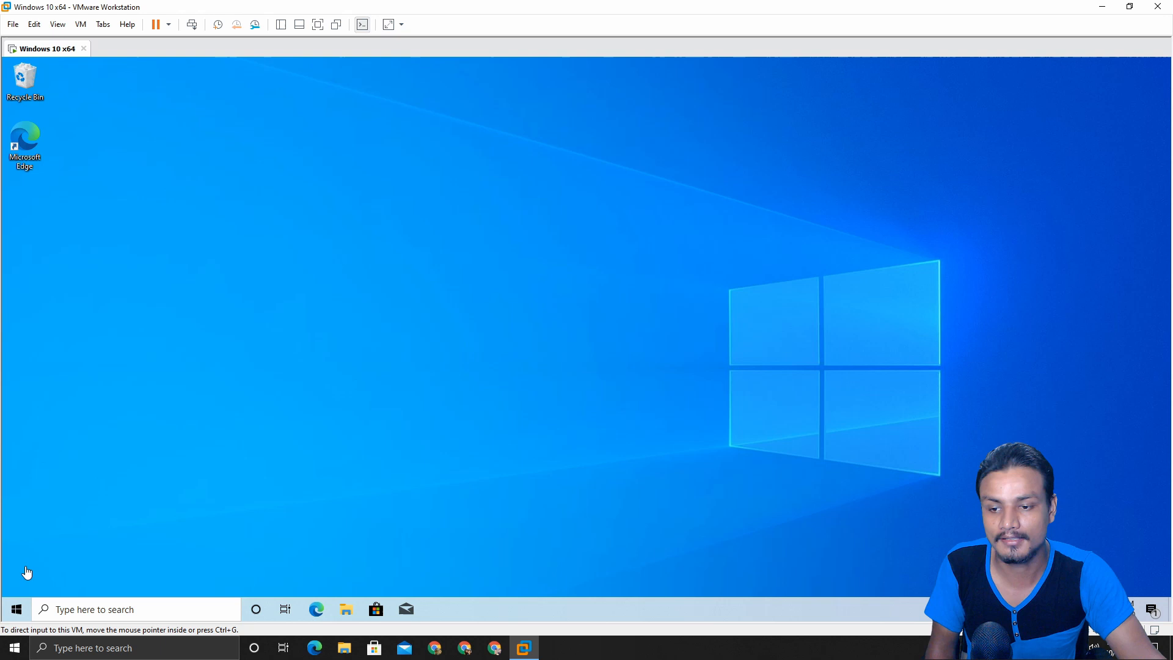
pyautogui.click(13, 647)
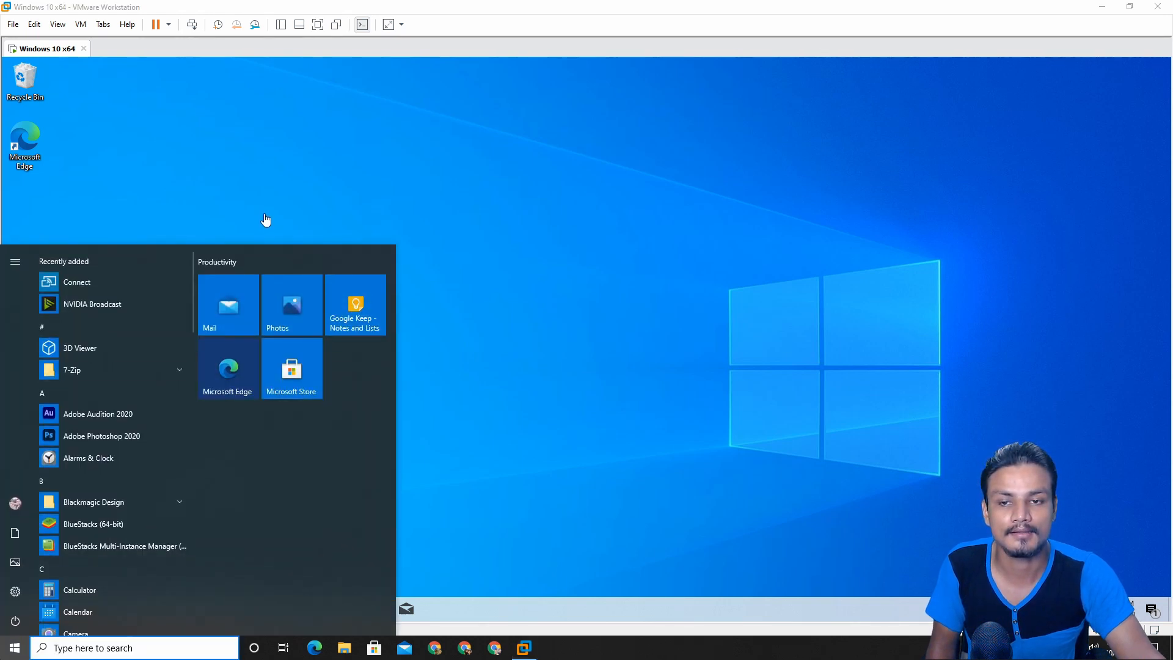
pyautogui.moveTo(99, 391)
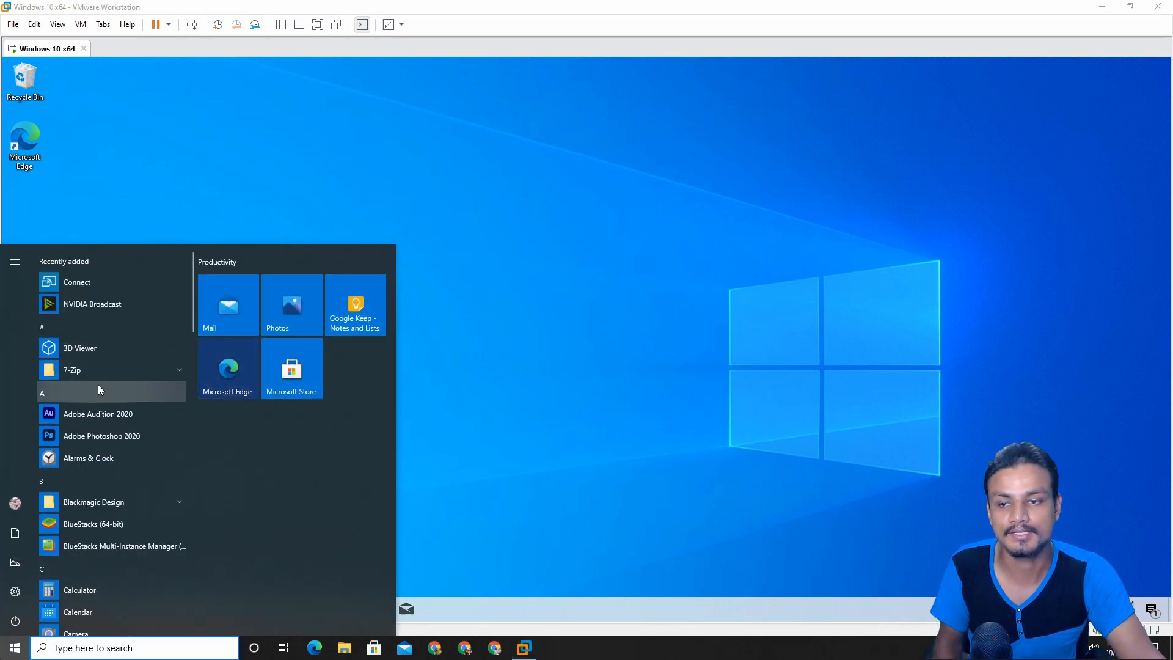
pyautogui.moveTo(201, 233)
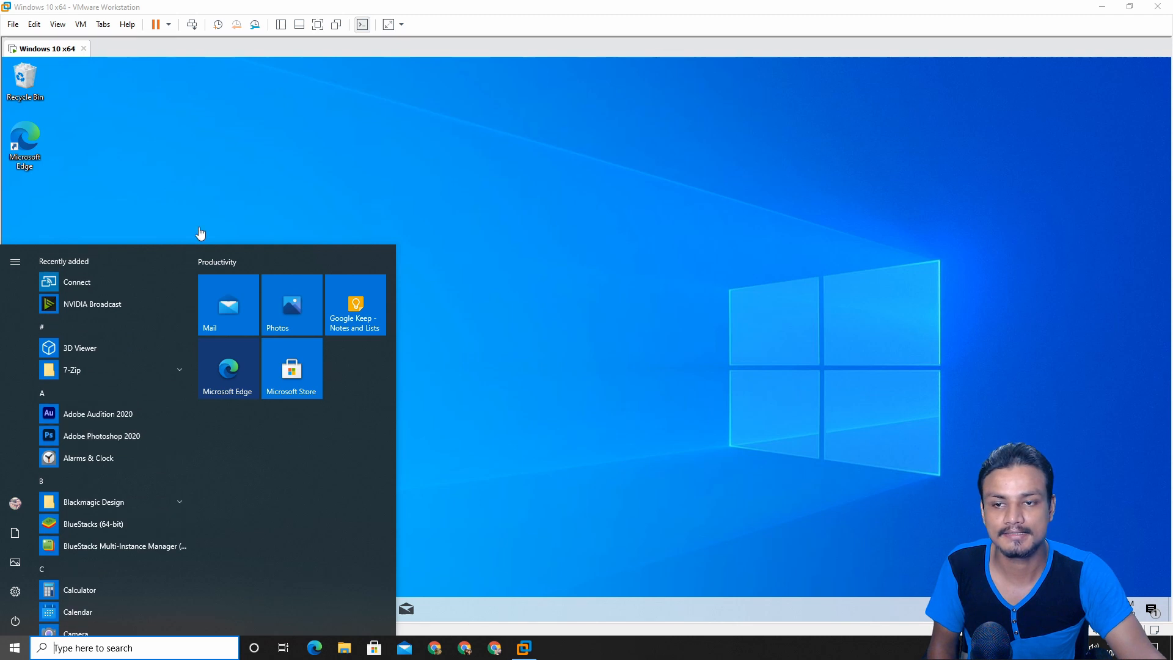
pyautogui.moveTo(271, 305)
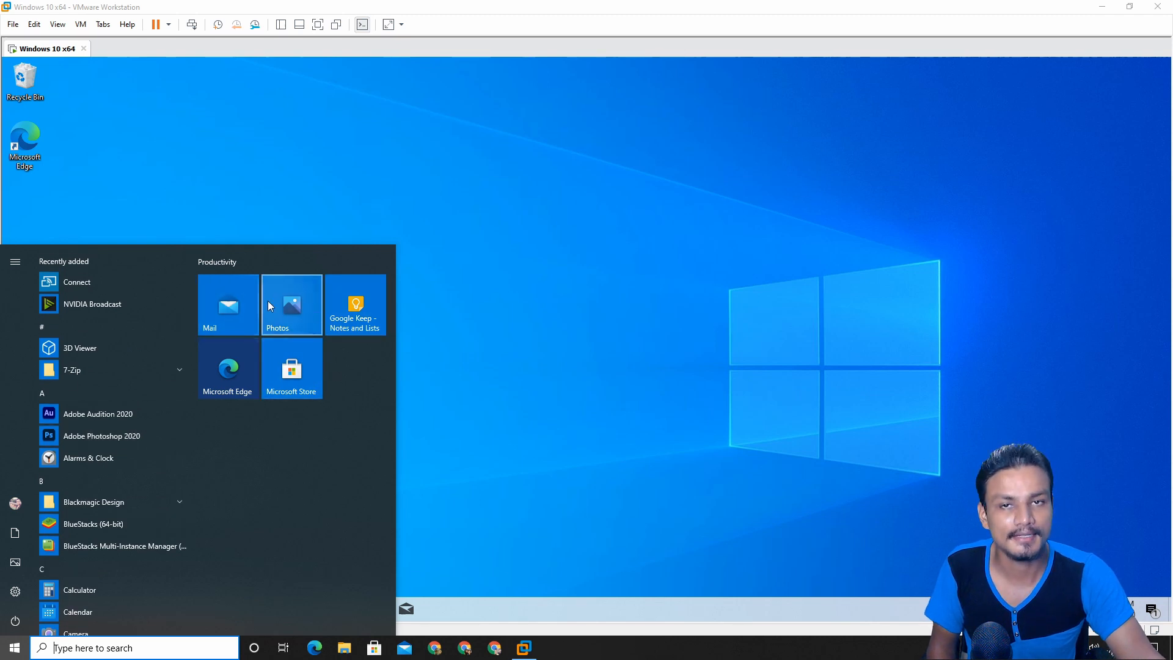
pyautogui.moveTo(605, 307)
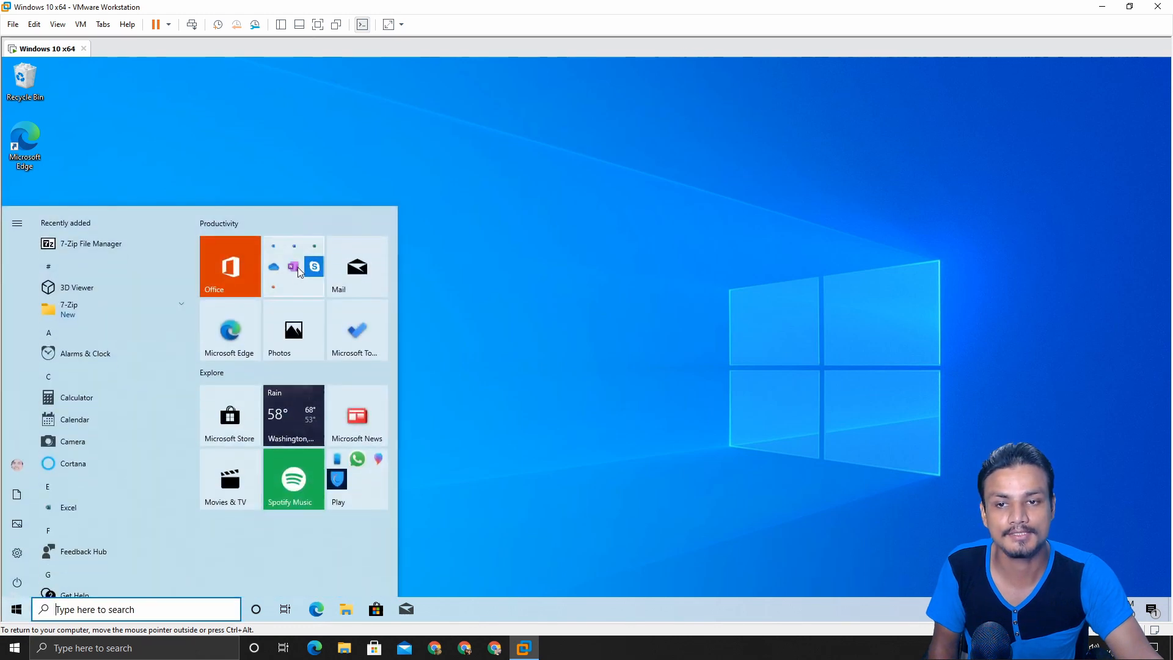
pyautogui.moveTo(327, 314)
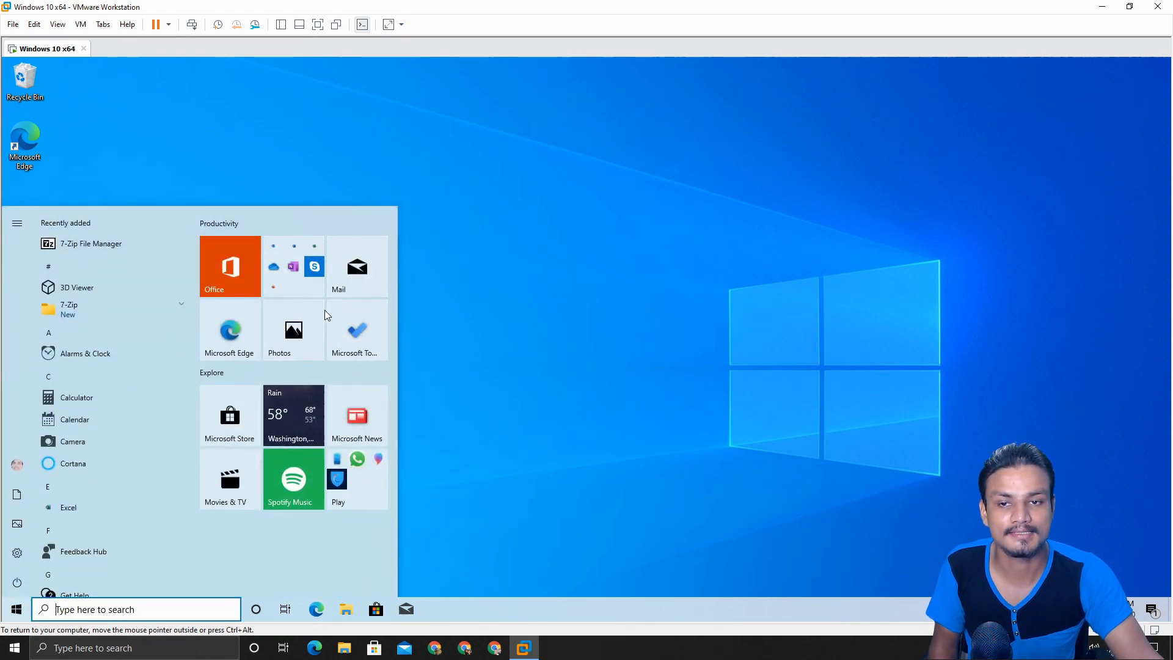
pyautogui.moveTo(346, 315)
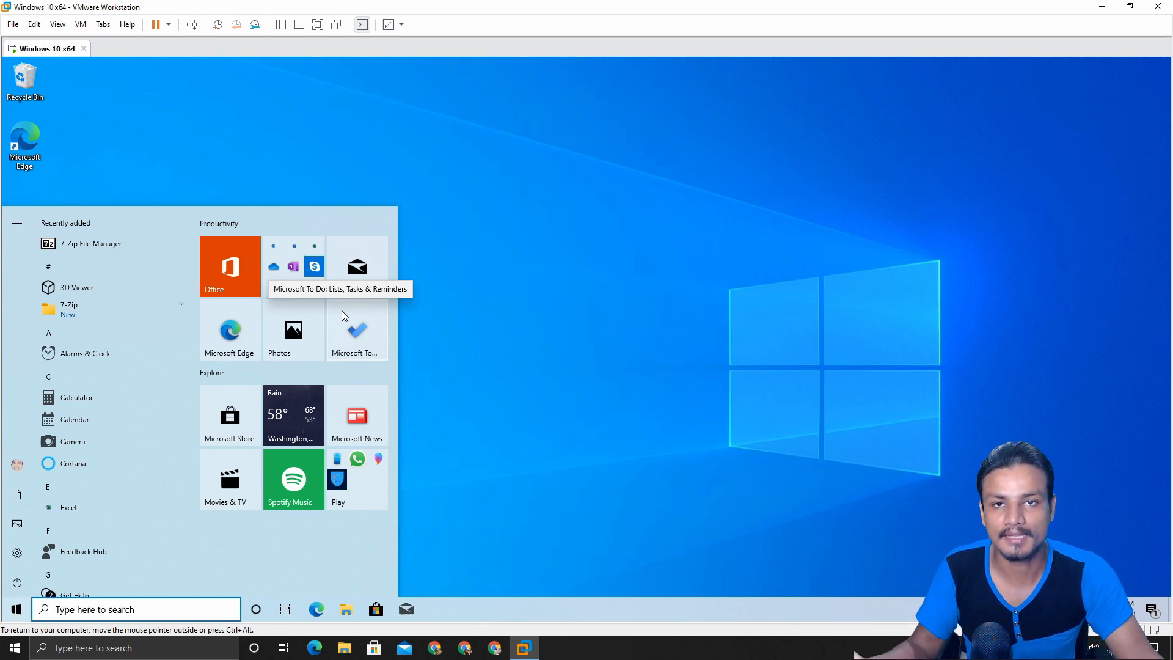
pyautogui.moveTo(371, 343)
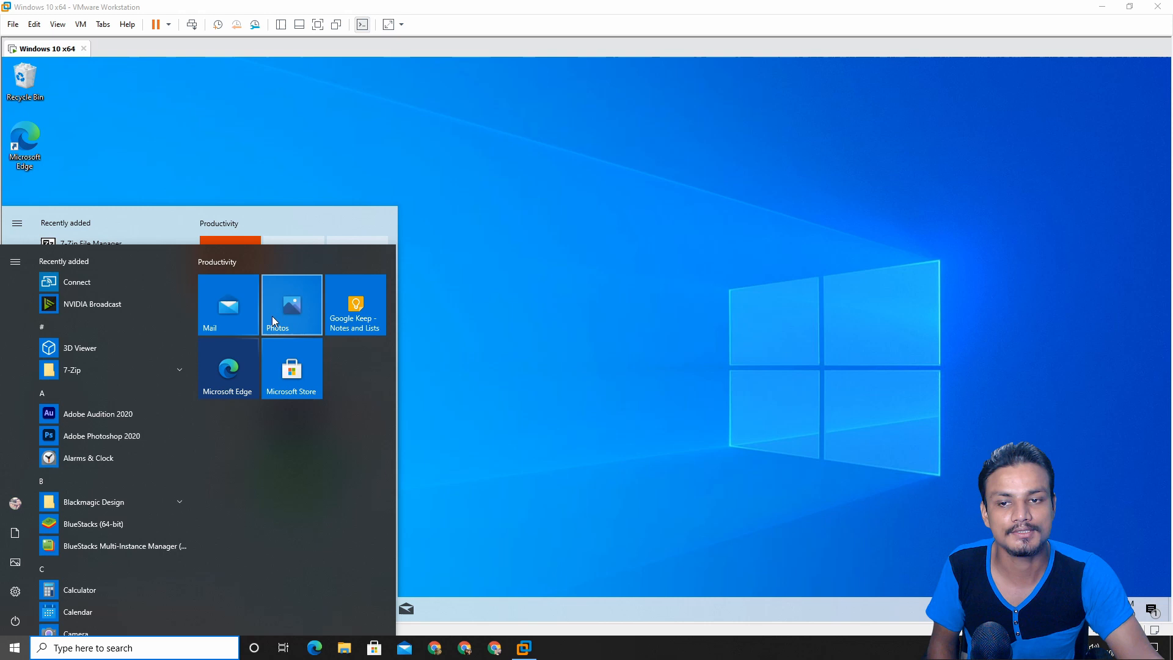
pyautogui.moveTo(568, 295)
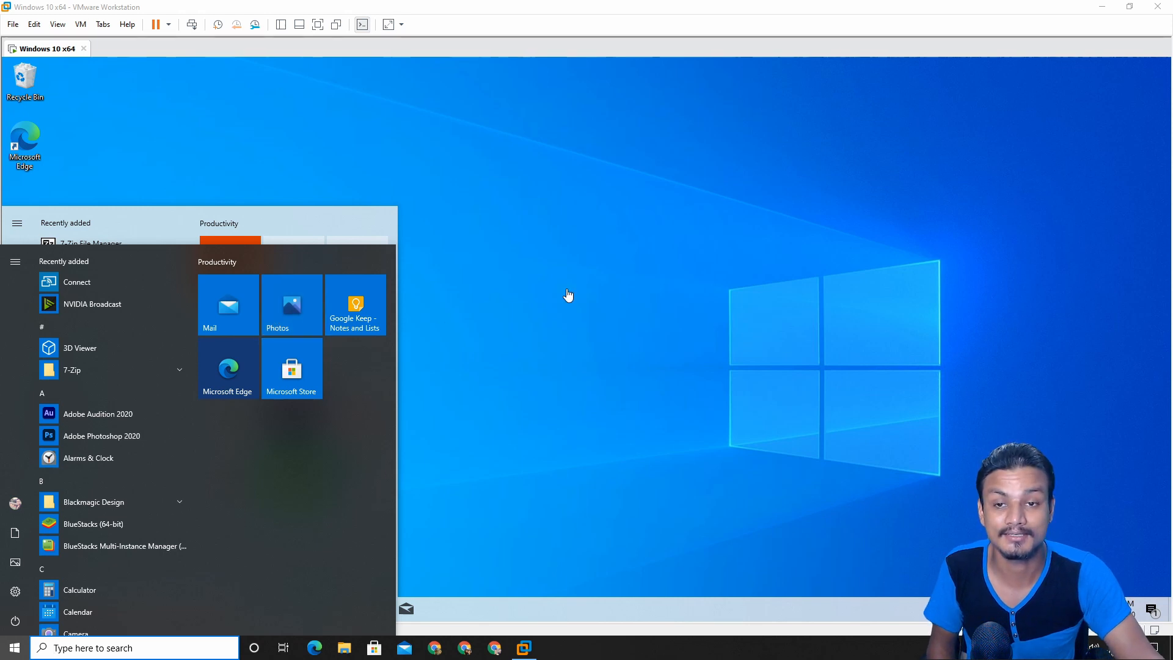
# - Search 'coro' from the taskbar search panel and scroll the Start app list
pyautogui.click(128, 648)
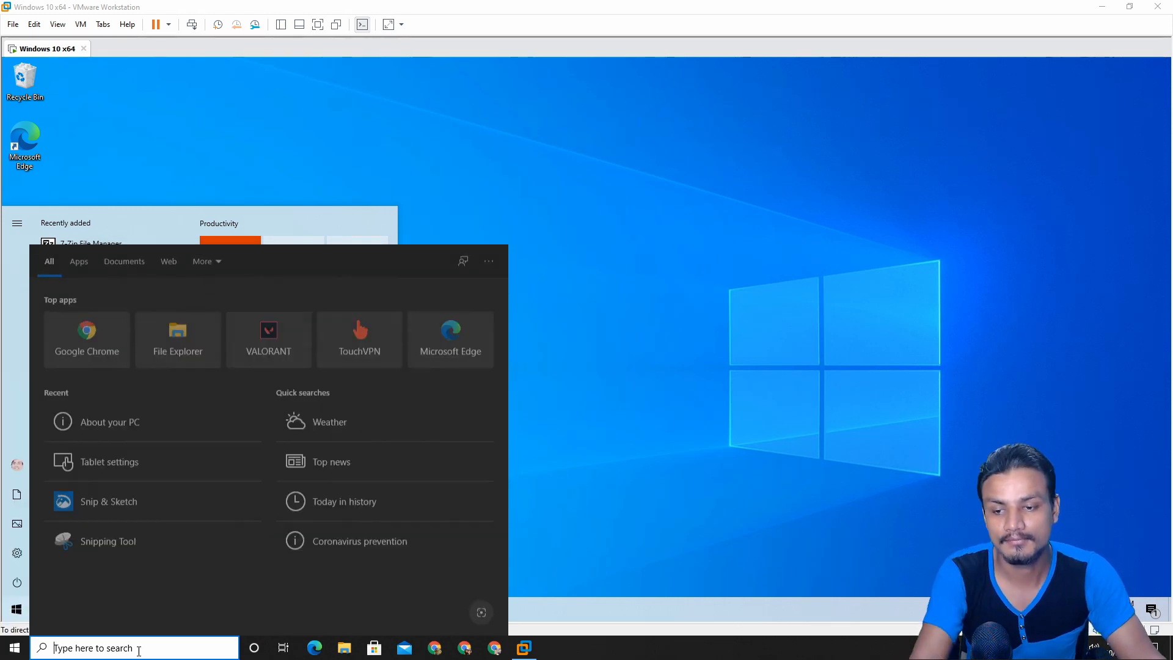
pyautogui.write('coro')
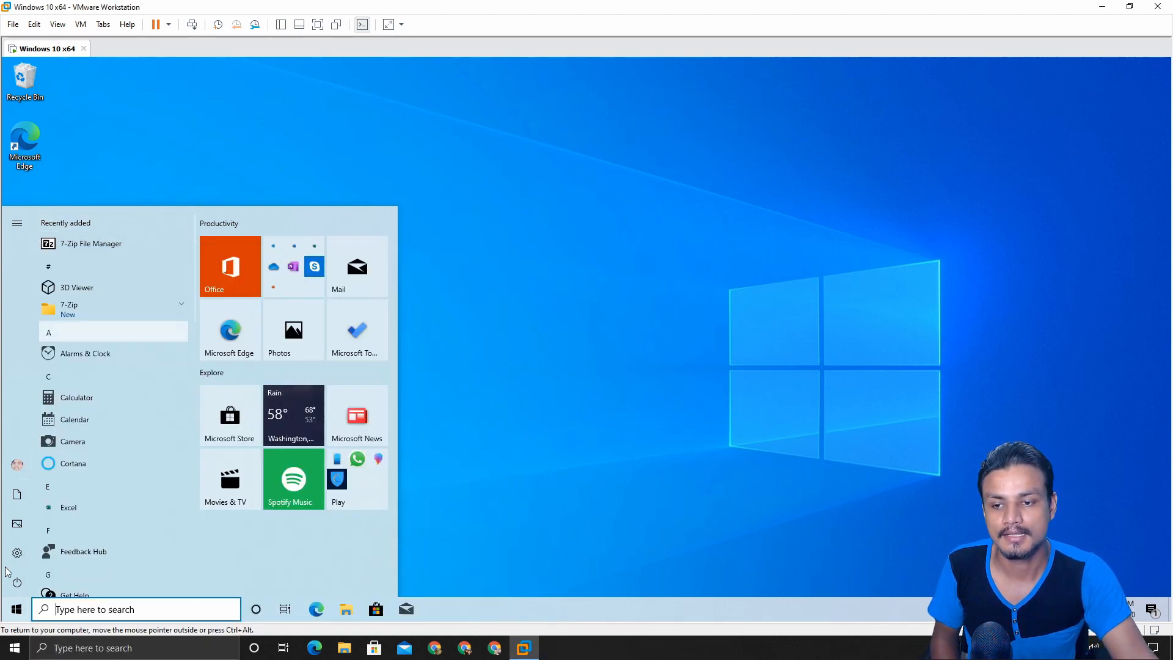
pyautogui.scroll(-3)
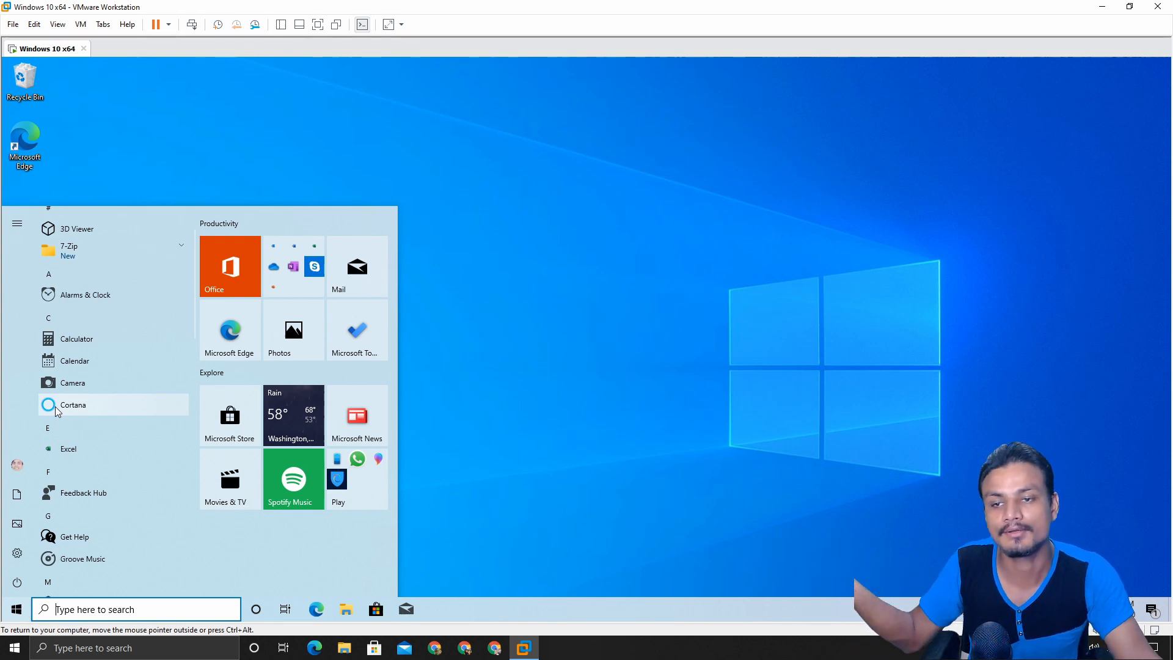
pyautogui.moveTo(75, 360)
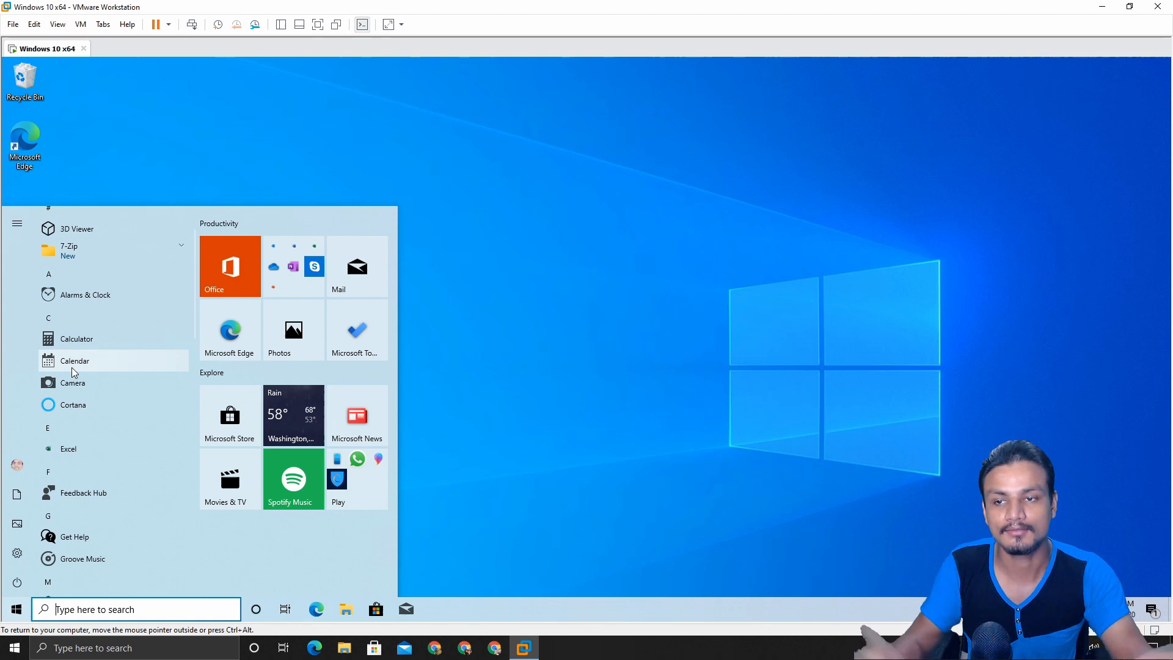
pyautogui.moveTo(90, 409)
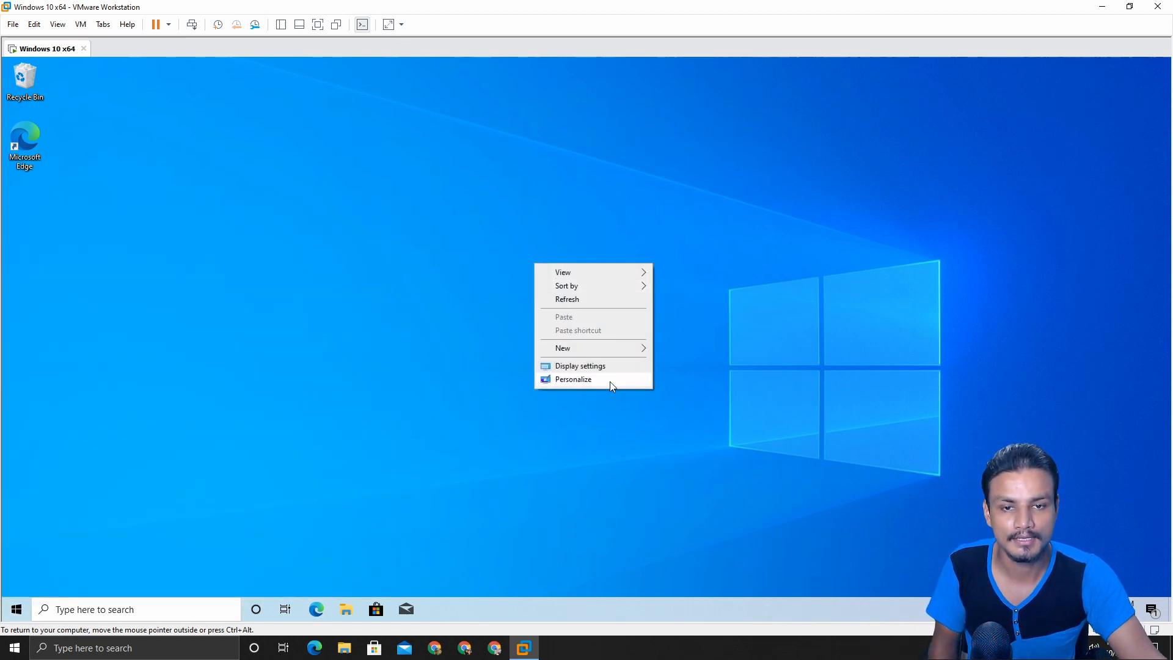
# - From Personalization > Colors, switch Windows to the Dark colour mode and close Settings
pyautogui.click(573, 380)
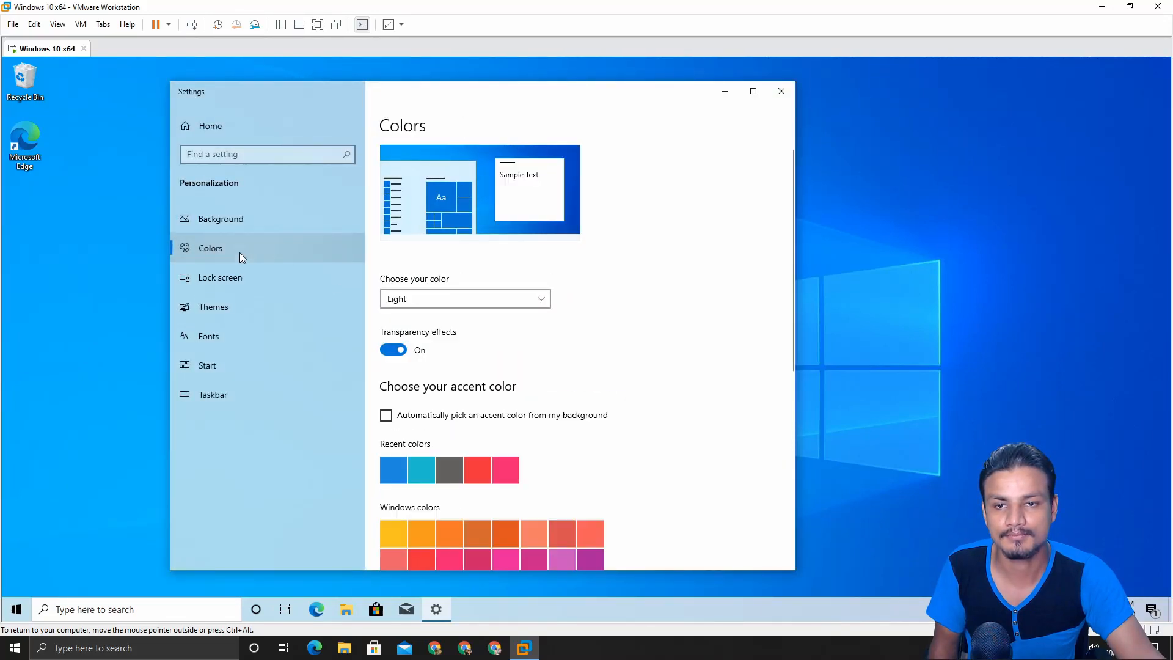
pyautogui.click(465, 299)
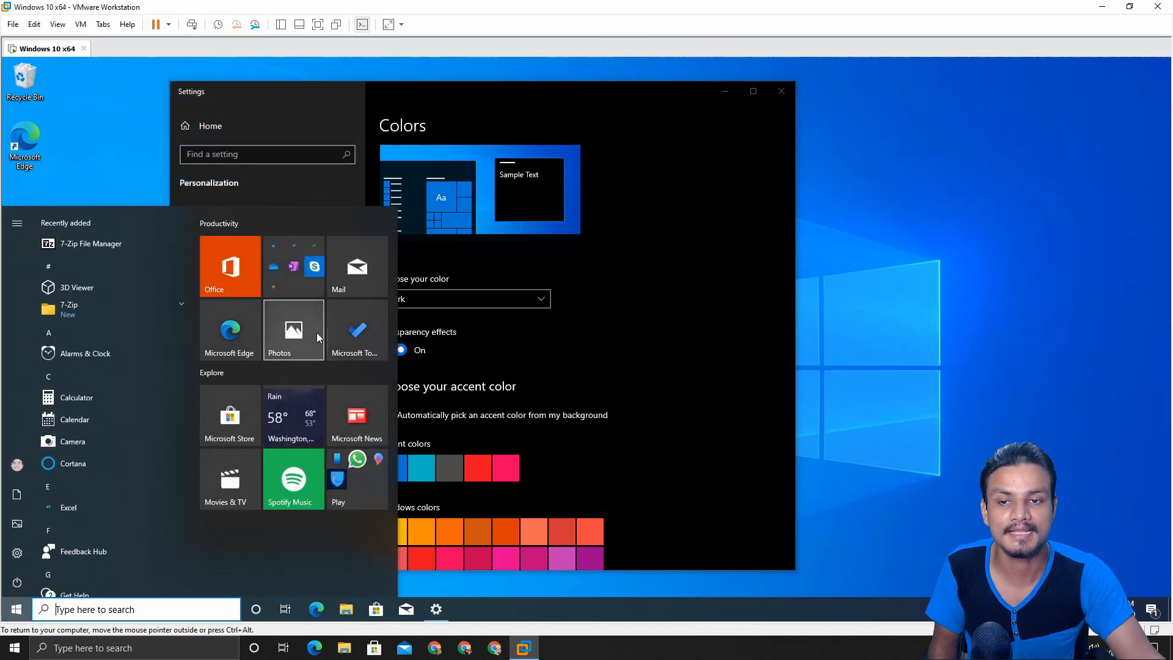
pyautogui.moveTo(304, 345)
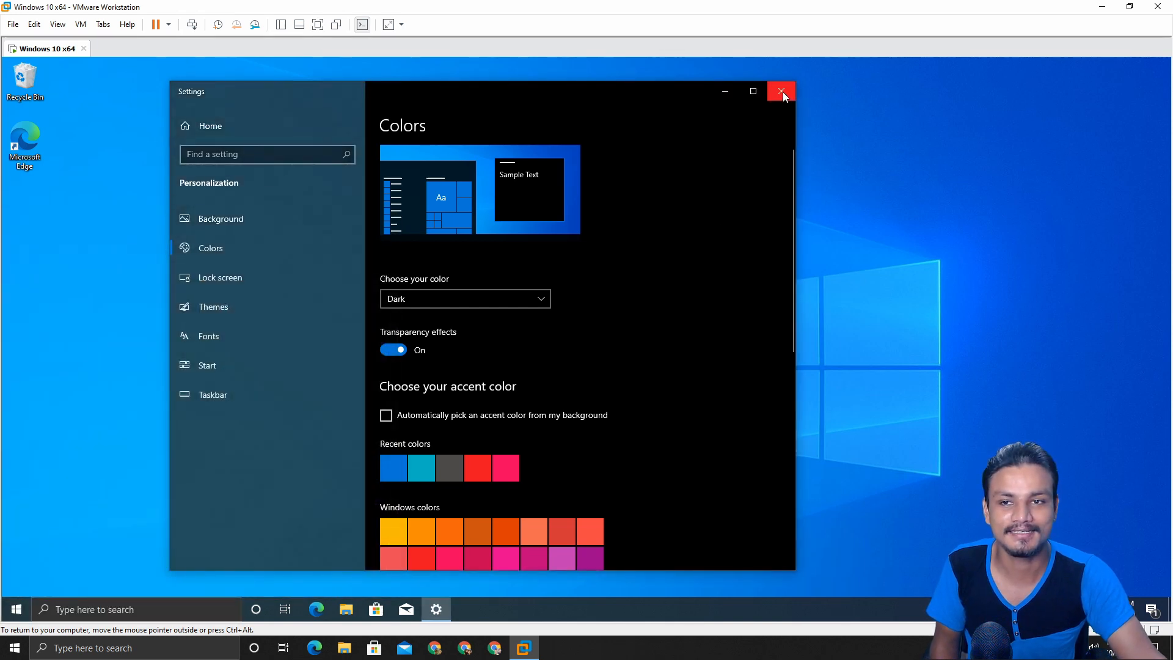
pyautogui.moveTo(783, 95)
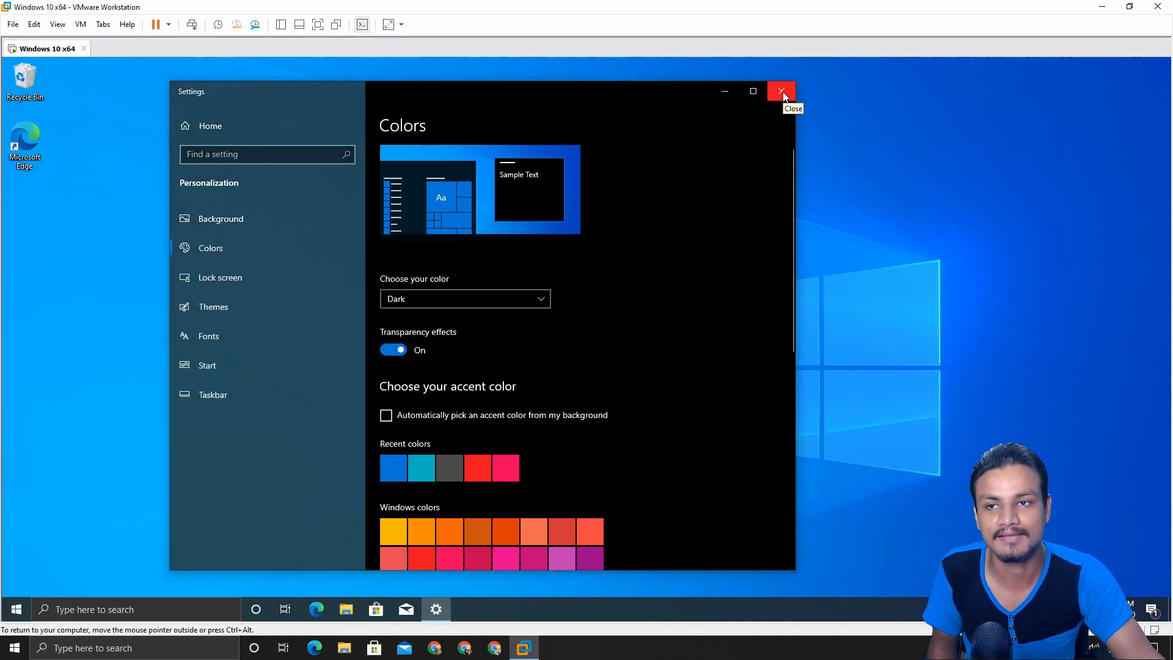
pyautogui.click(781, 91)
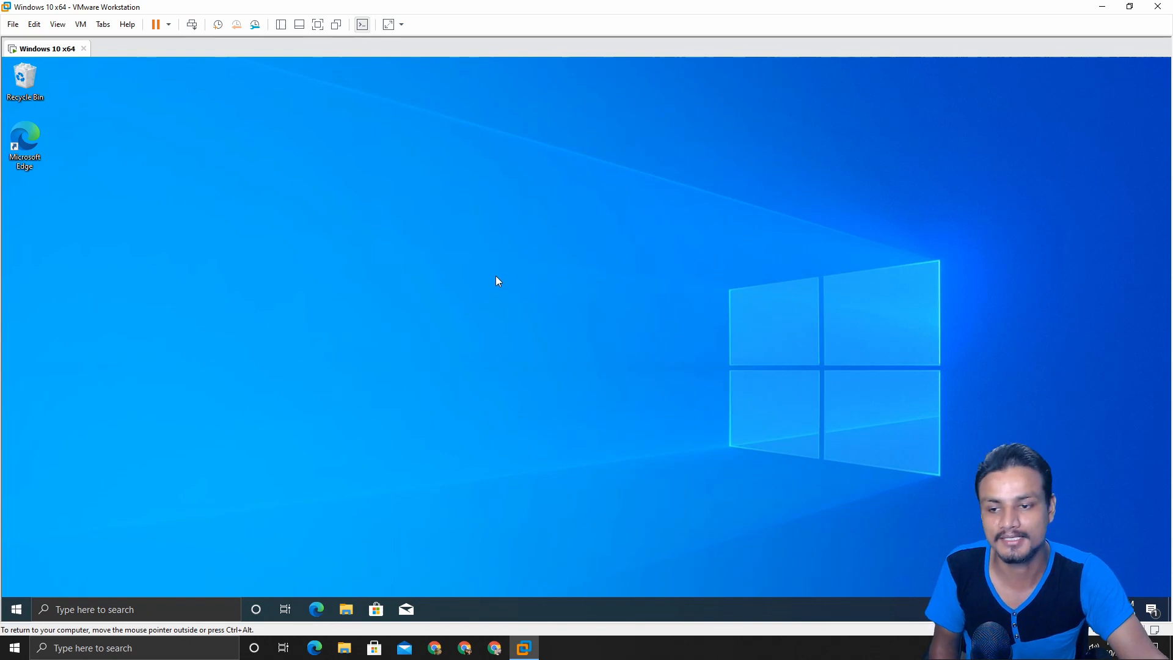
pyautogui.moveTo(408, 335)
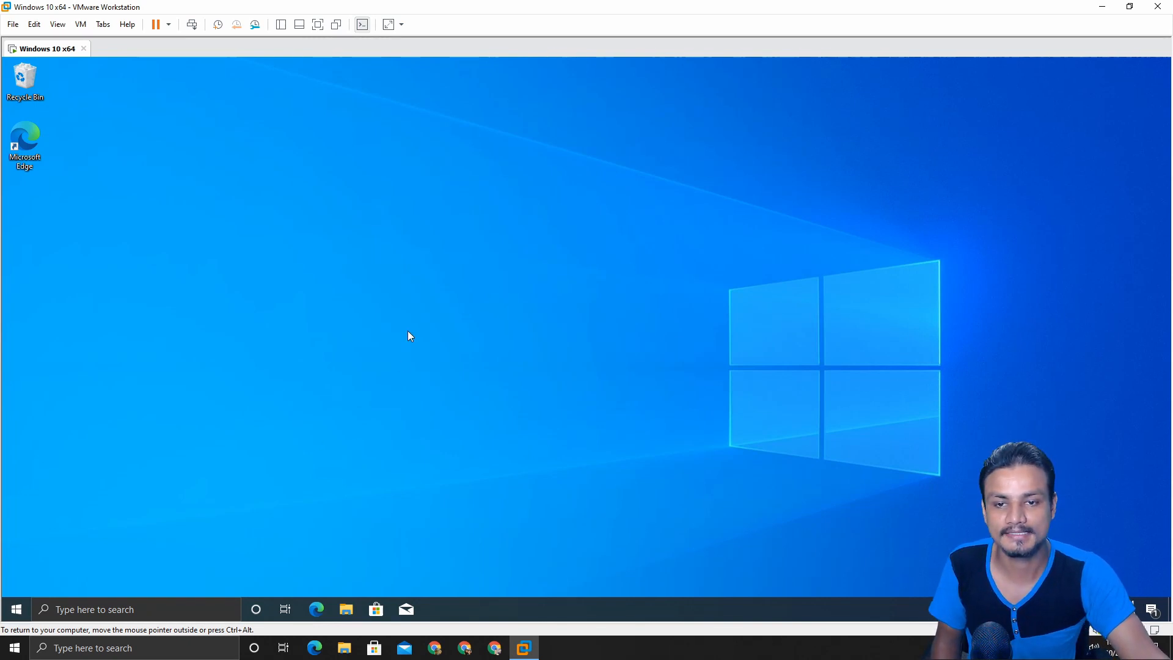
# - From the desktop menu, reach Advanced display settings showing 1914 × 924 at 60 Hz
pyautogui.rightClick(409, 336)
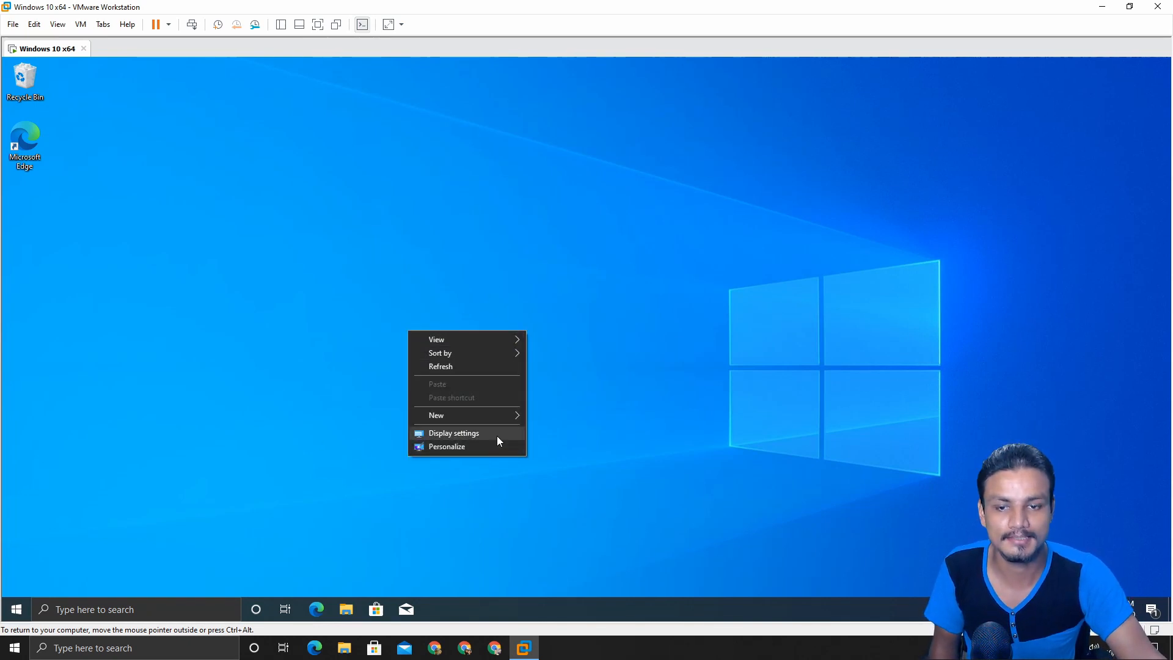
pyautogui.click(454, 433)
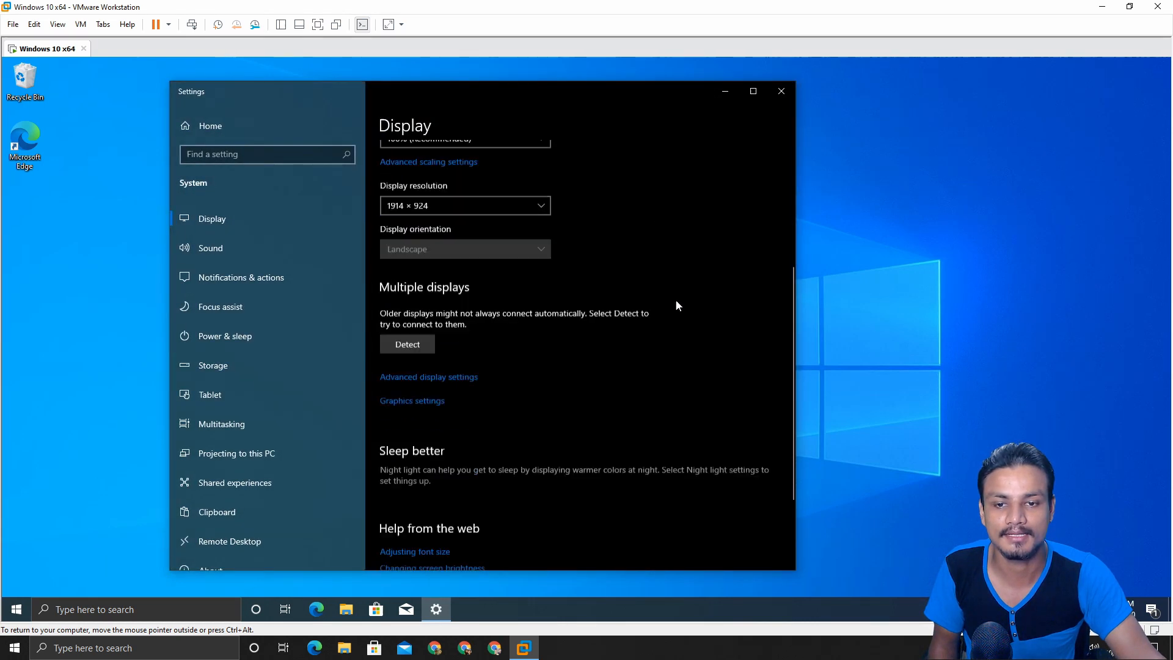
pyautogui.scroll(-3)
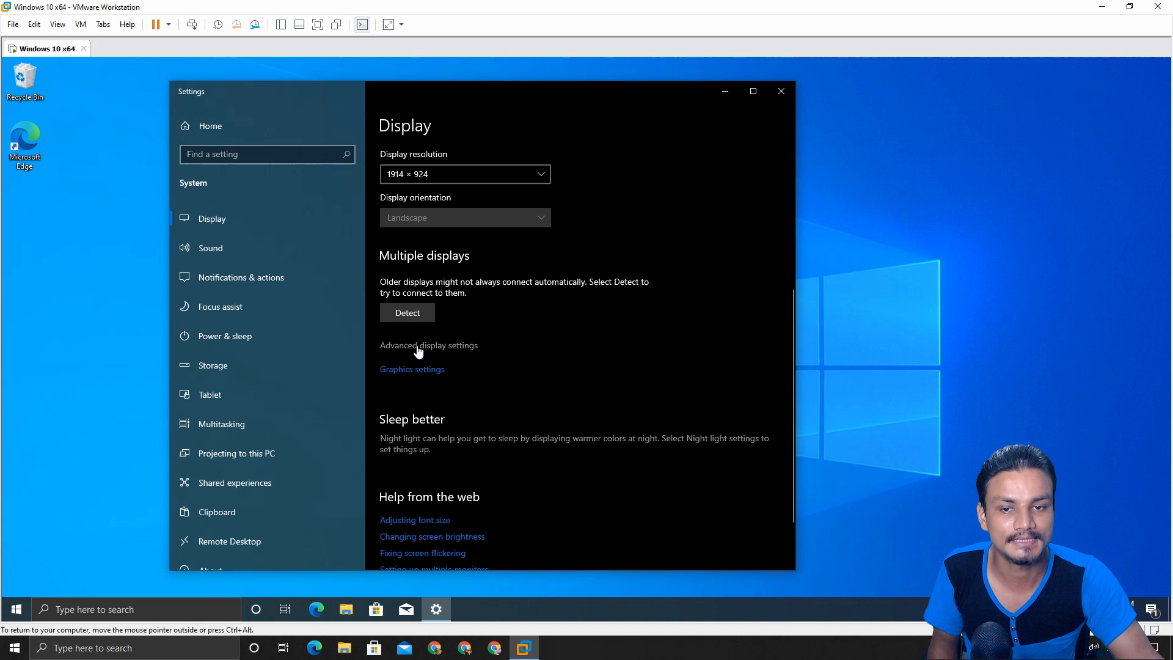
pyautogui.click(428, 345)
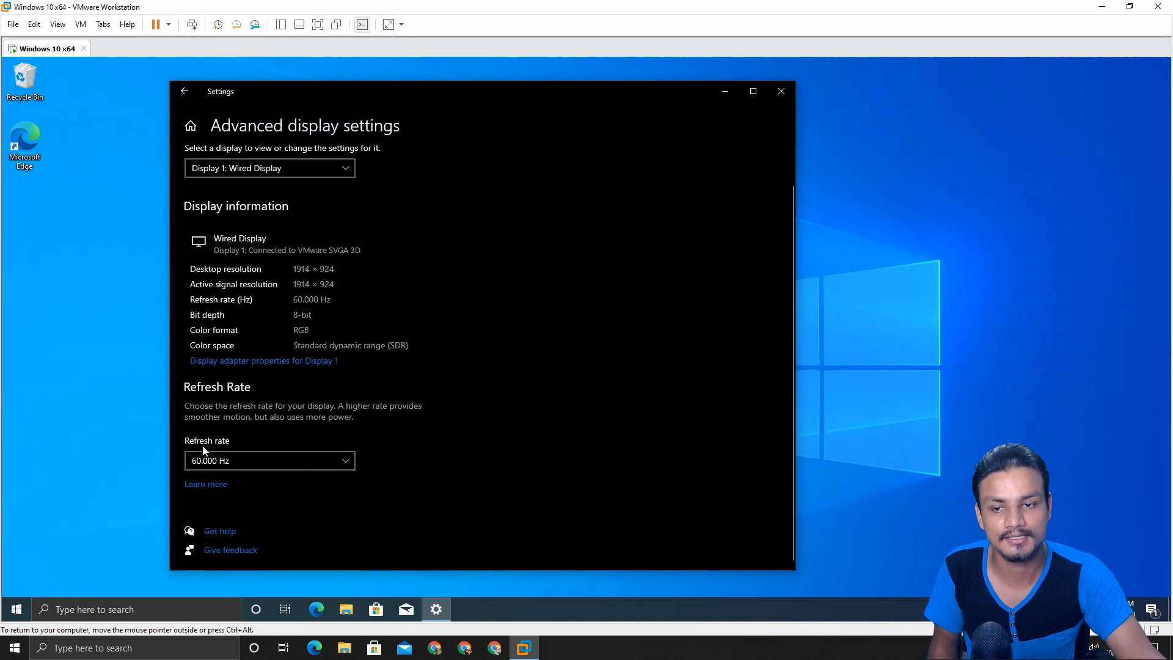
pyautogui.click(270, 460)
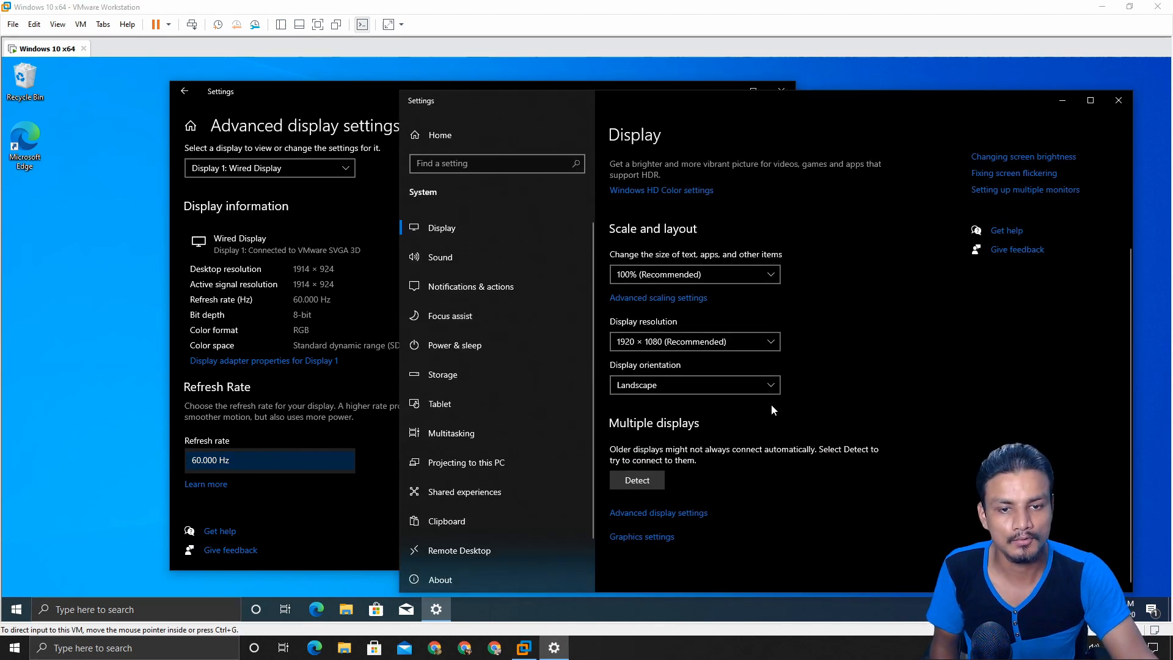
pyautogui.click(658, 513)
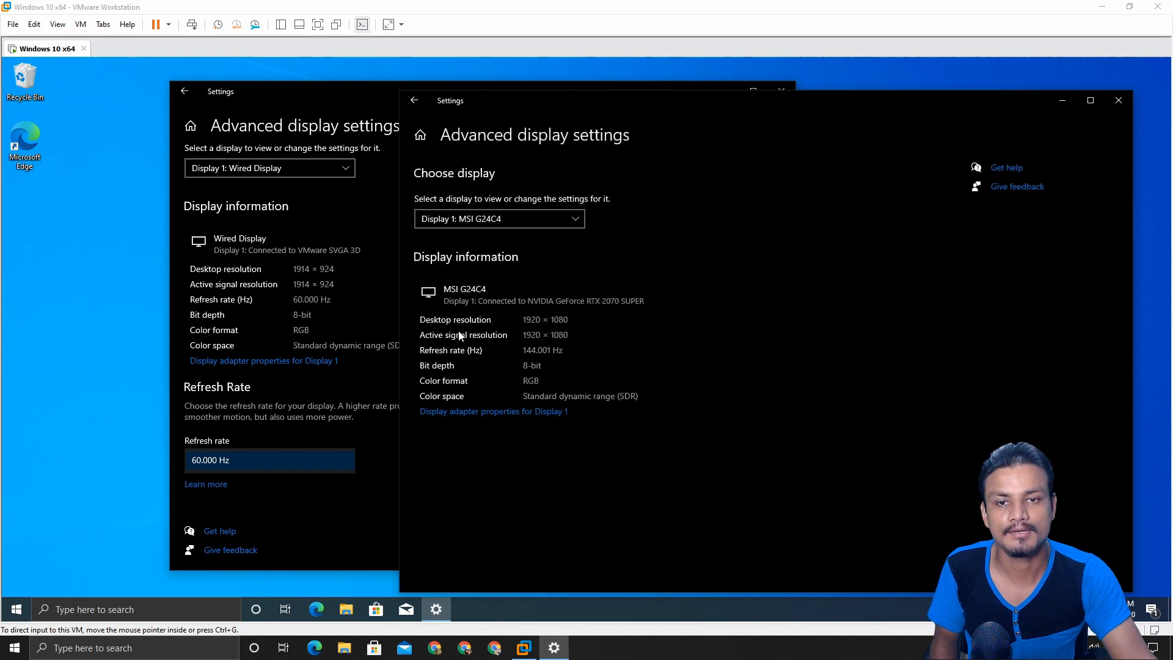
pyautogui.click(493, 411)
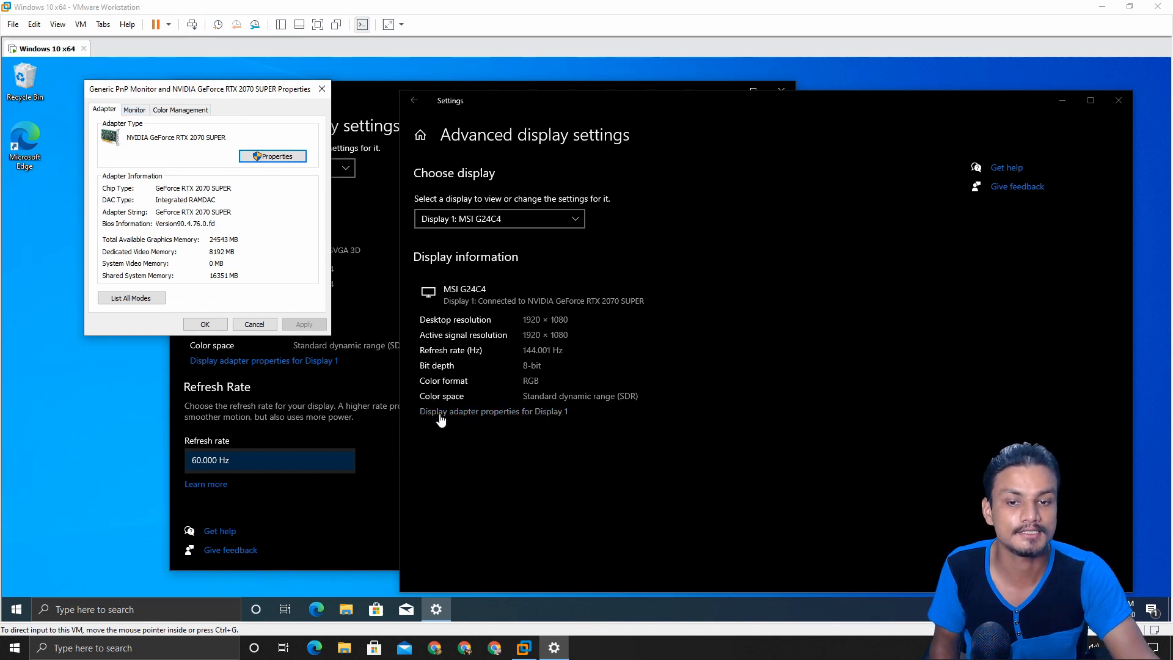
pyautogui.click(134, 110)
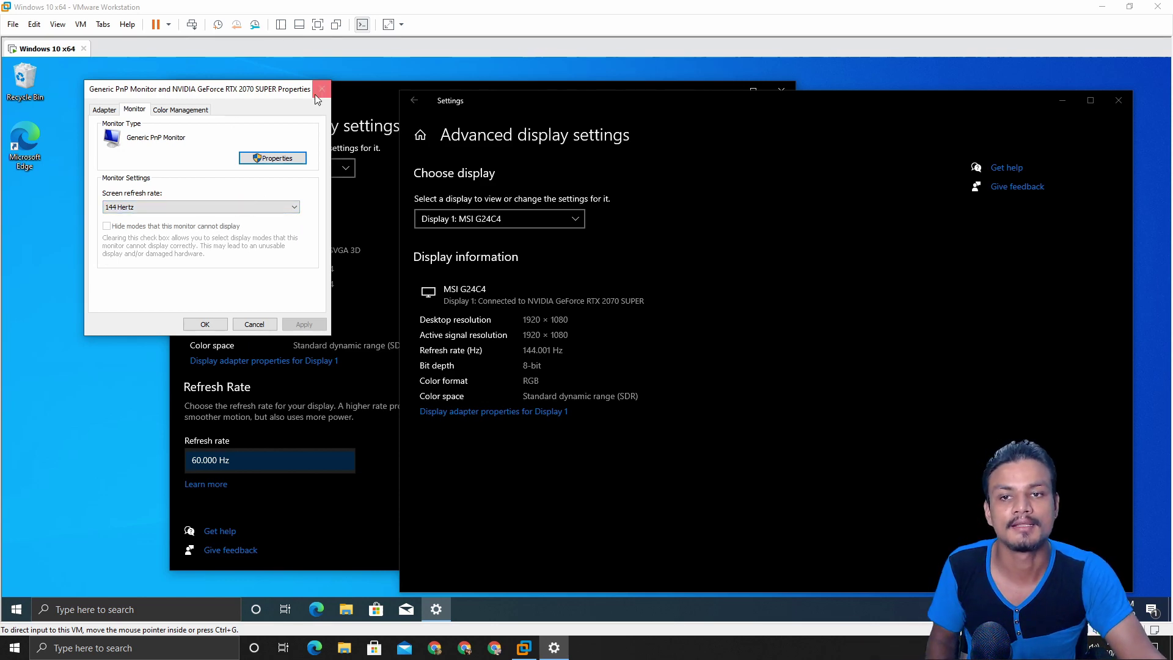
pyautogui.click(322, 89)
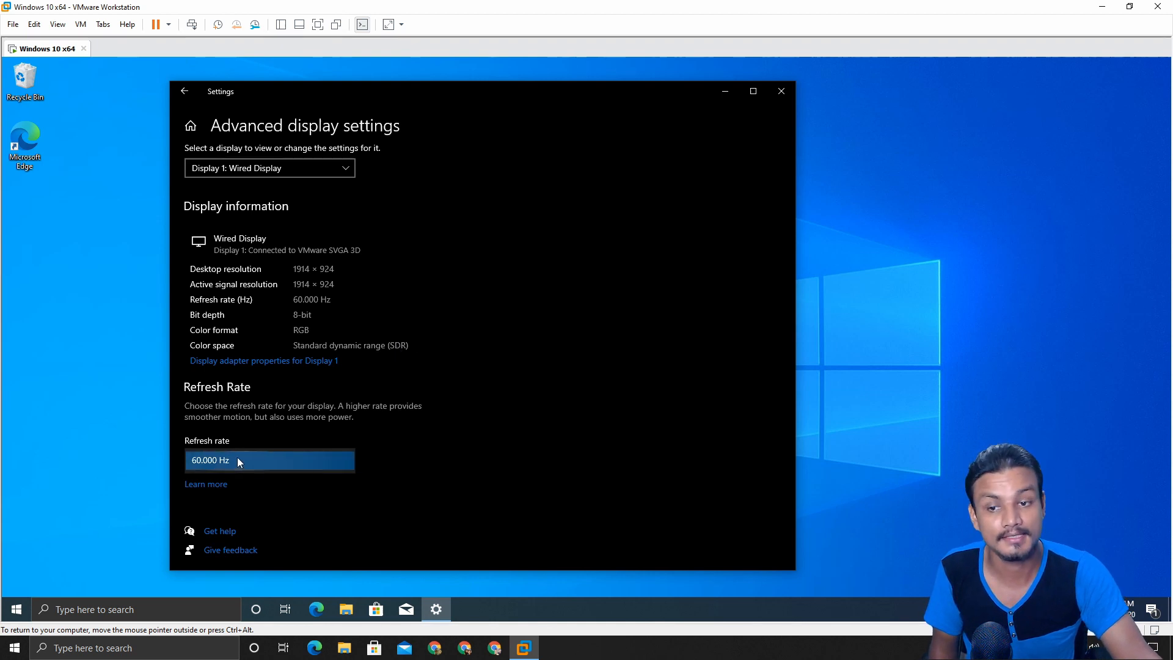
pyautogui.moveTo(184, 91)
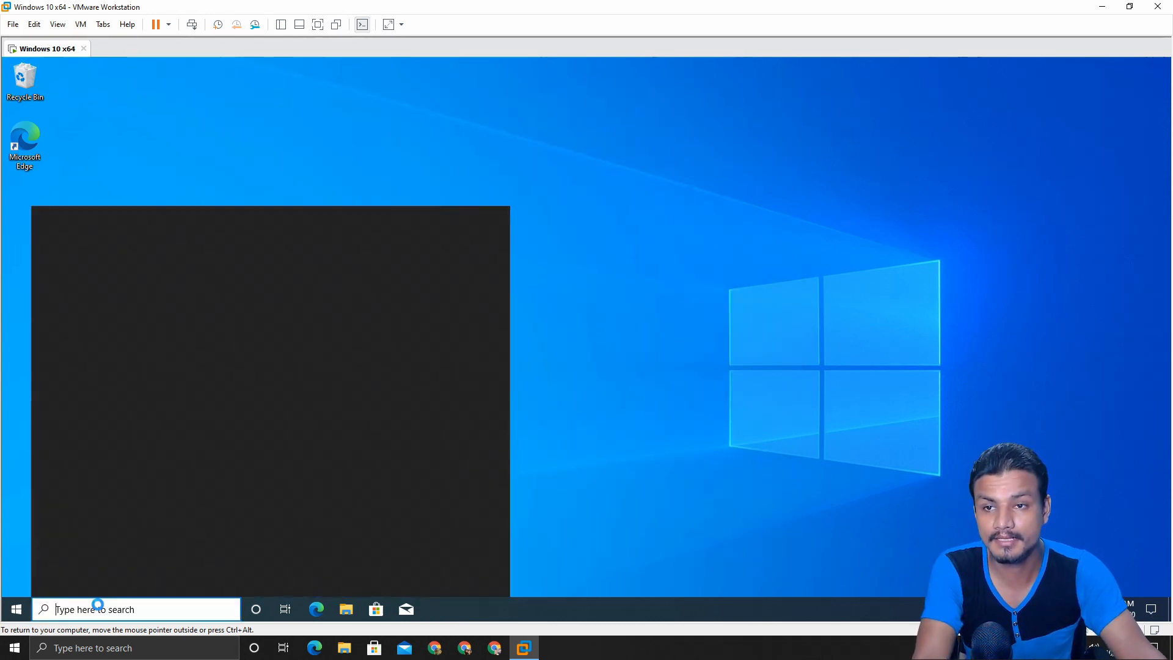
# - Search 'about', review Windows specifications showing Windows 10 Pro 20H2, then close Settings
pyautogui.write('about')
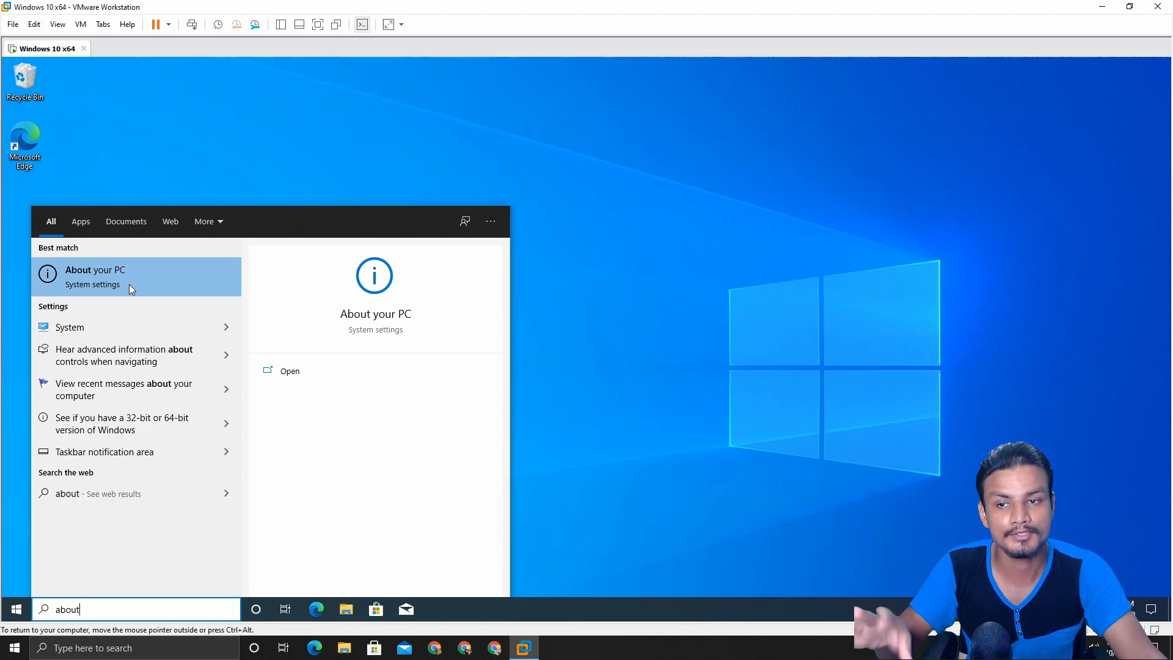
pyautogui.click(95, 277)
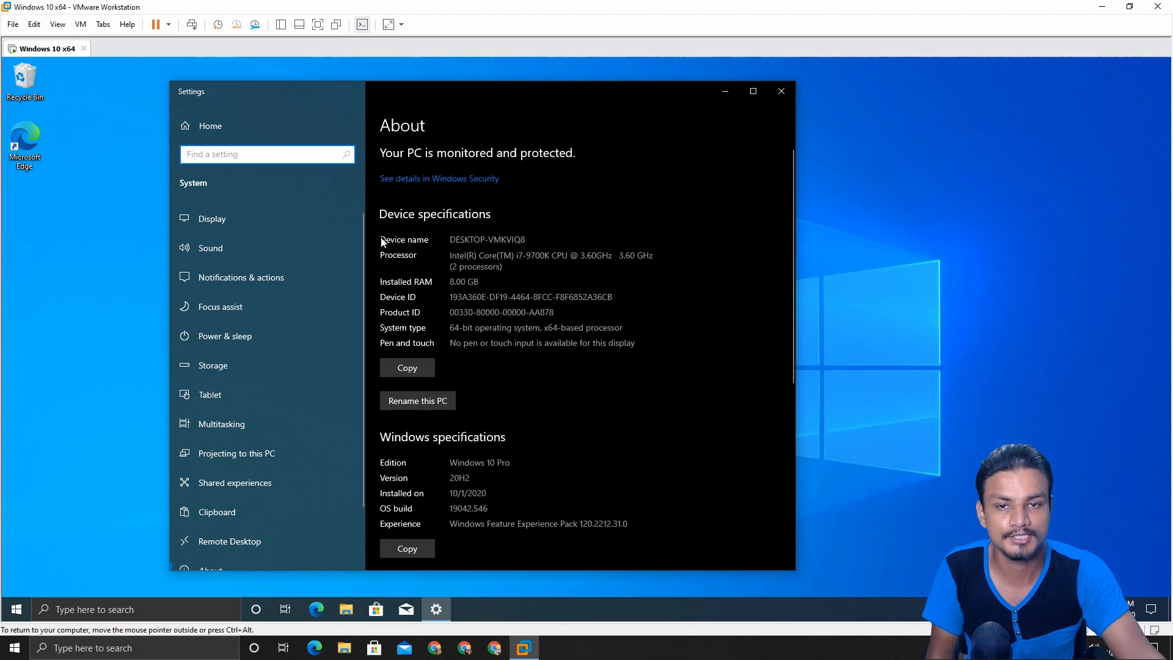
pyautogui.moveTo(479, 252)
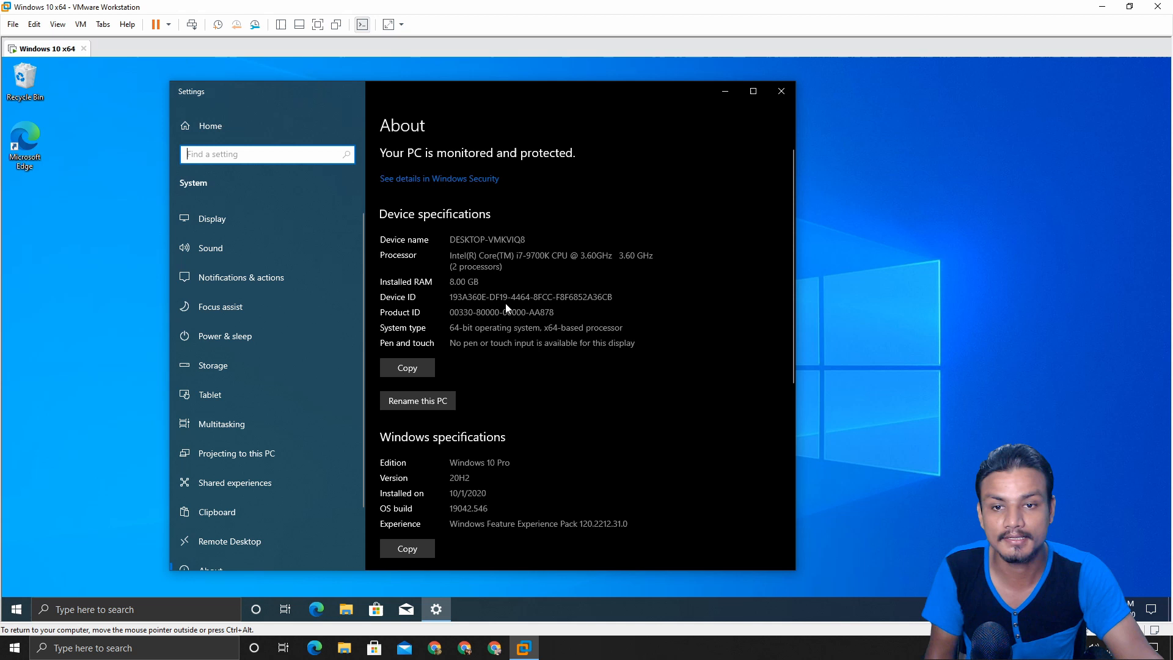
pyautogui.scroll(-3)
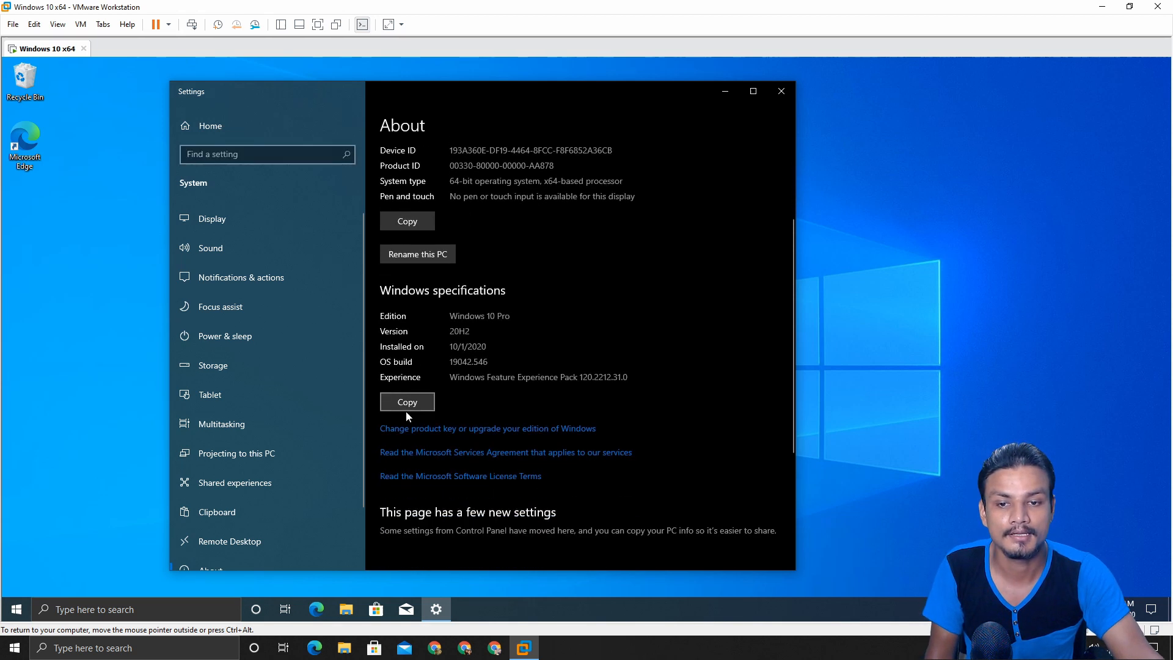
pyautogui.moveTo(800, 80)
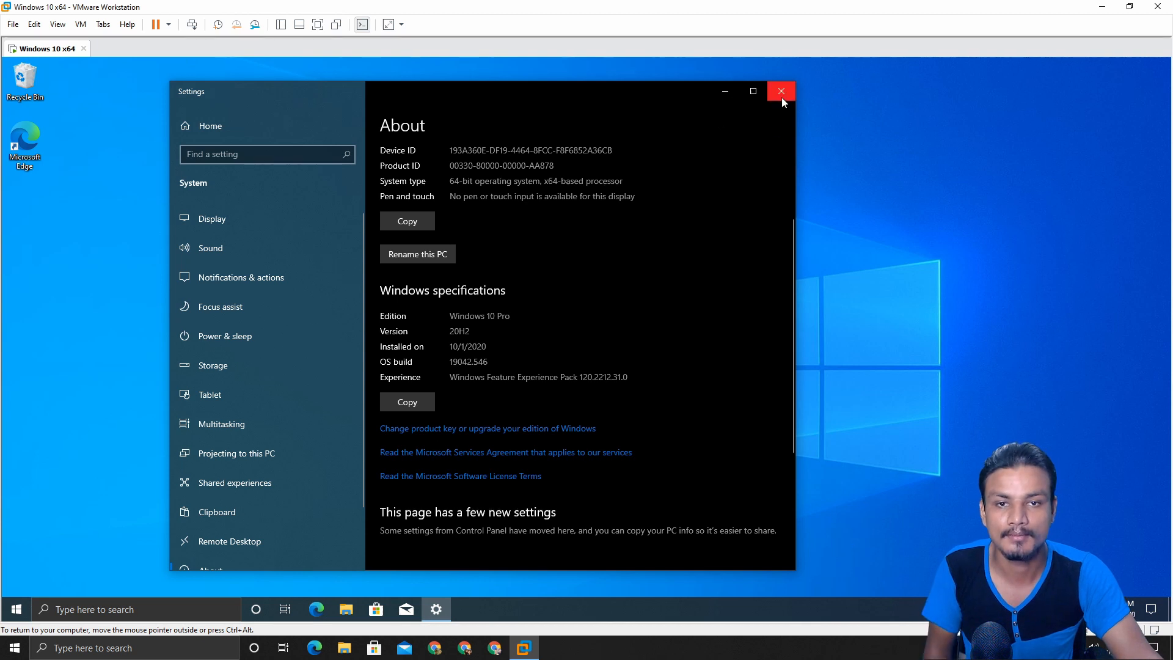
pyautogui.moveTo(782, 101)
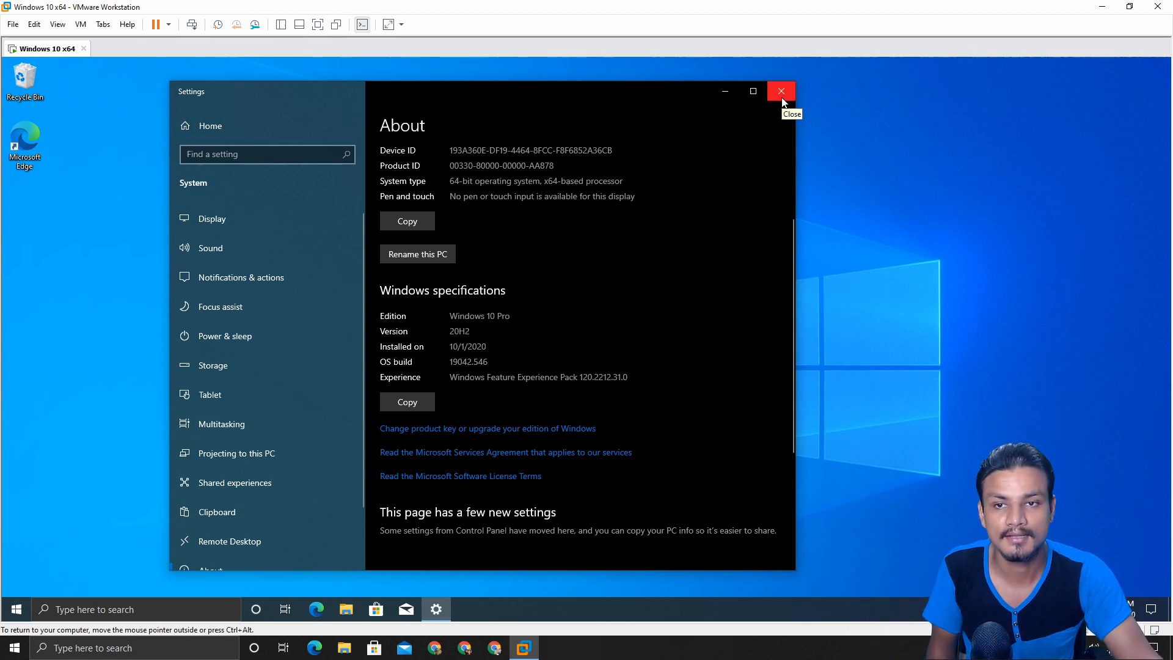
pyautogui.click(781, 91)
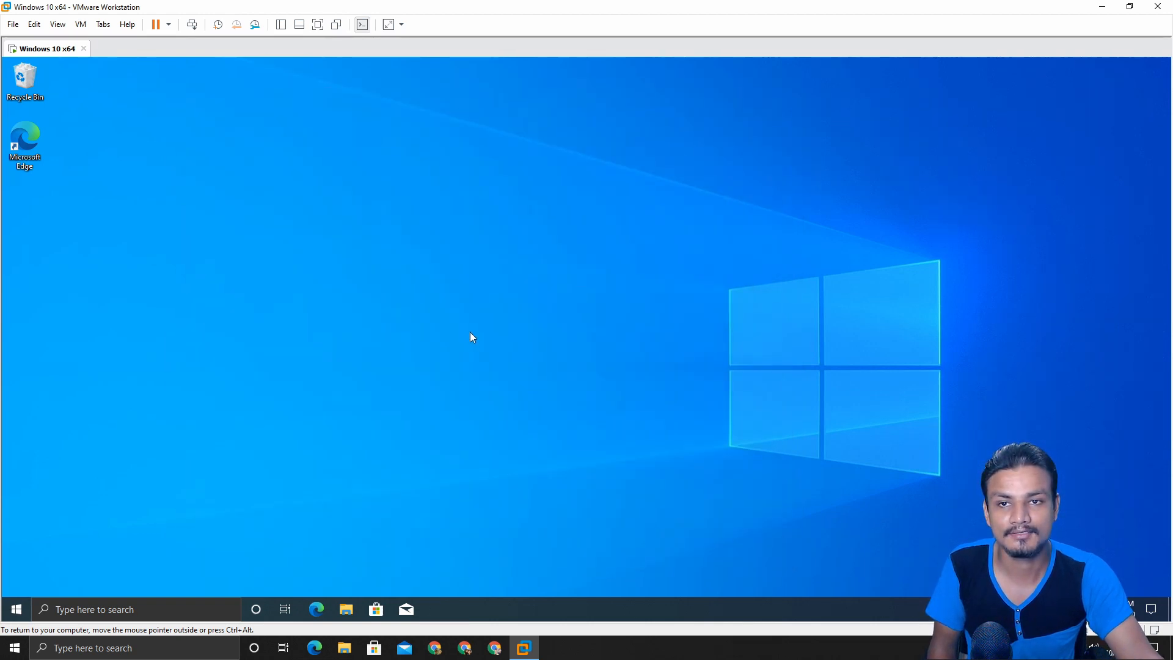
pyautogui.moveTo(483, 289)
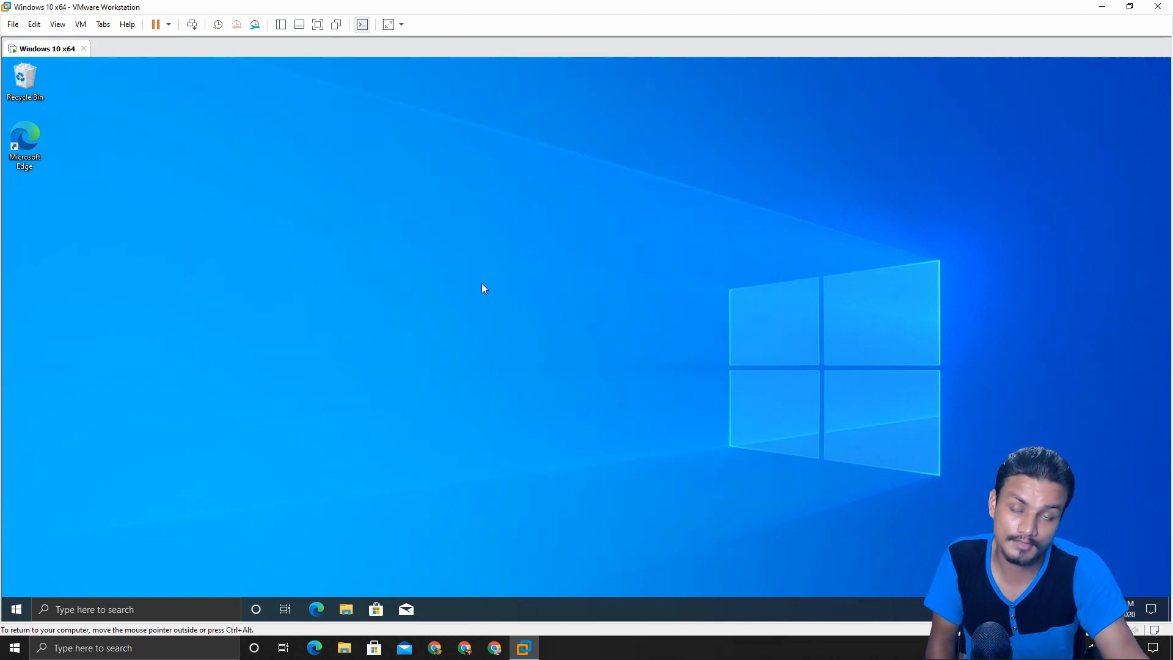
pyautogui.moveTo(502, 313)
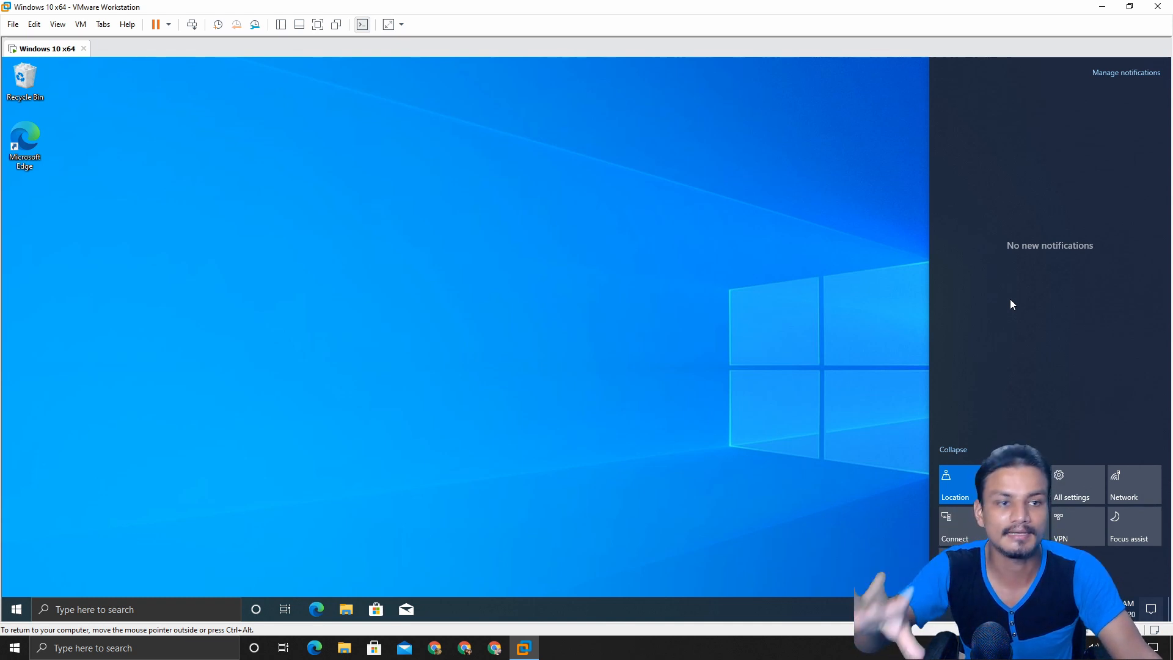
pyautogui.moveTo(1074, 373)
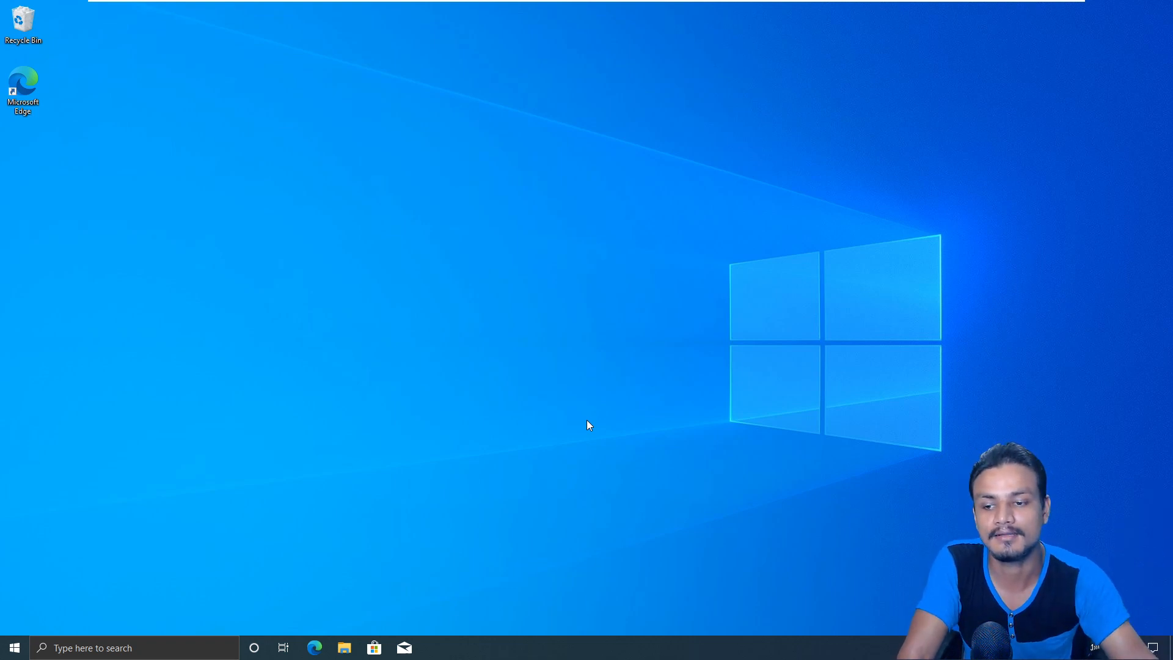
pyautogui.moveTo(685, 443)
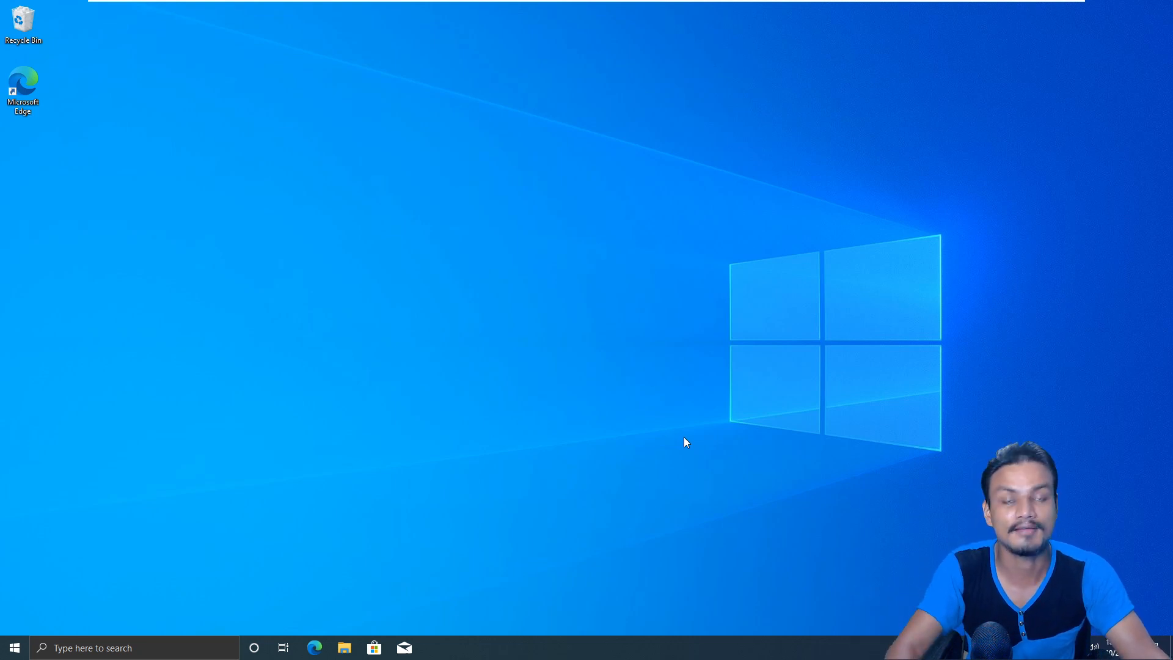
pyautogui.moveTo(473, 457)
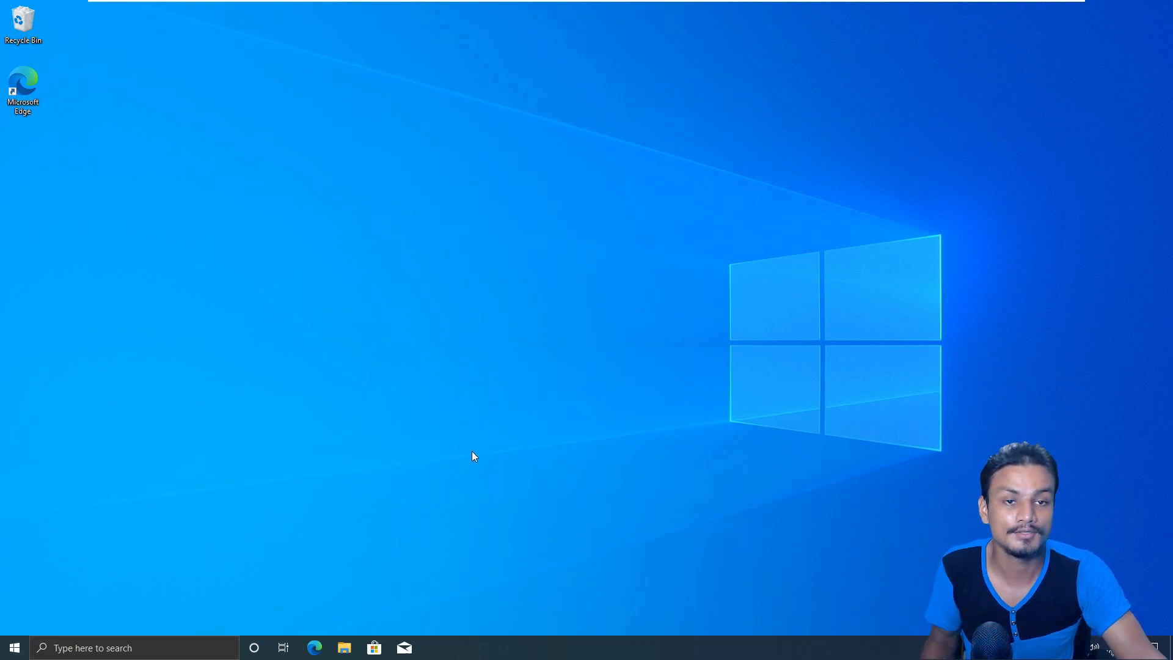
# - Search 'up' to reach Windows Update, then go to the Windows Insider Program page
pyautogui.click(12, 648)
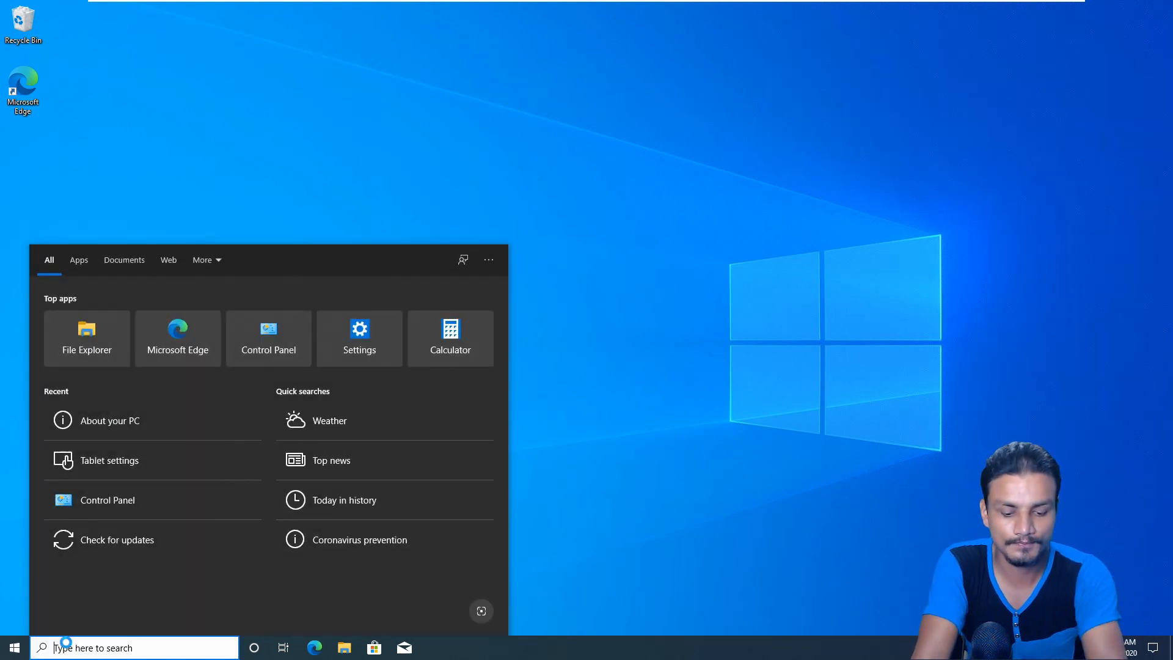
pyautogui.write('up')
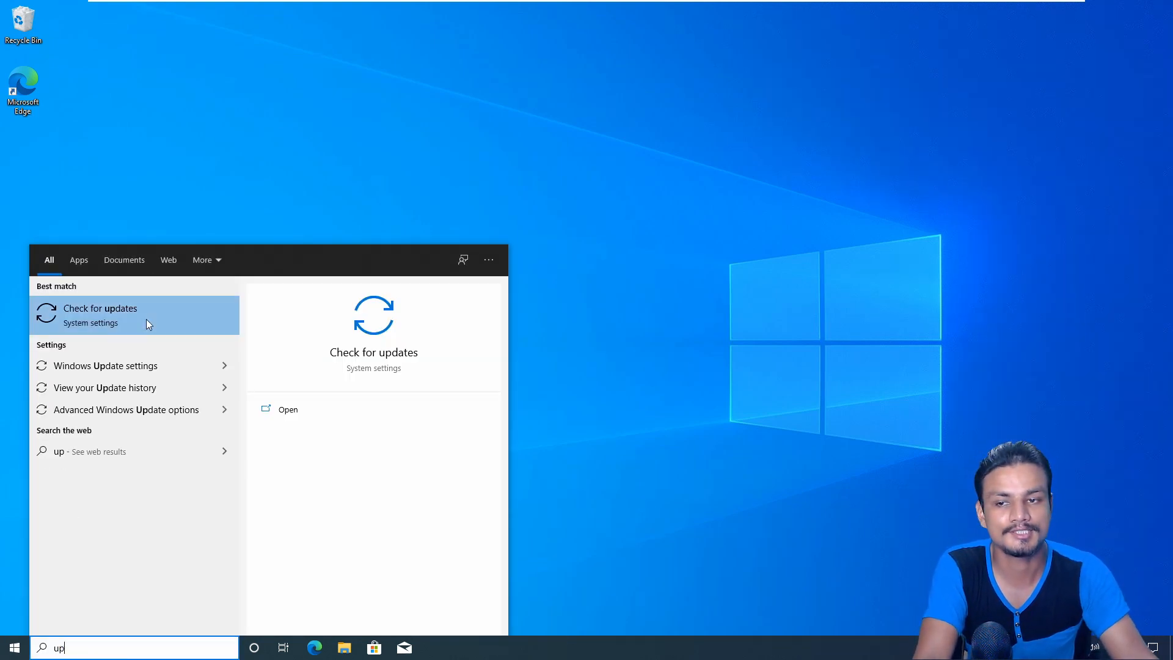
pyautogui.click(100, 316)
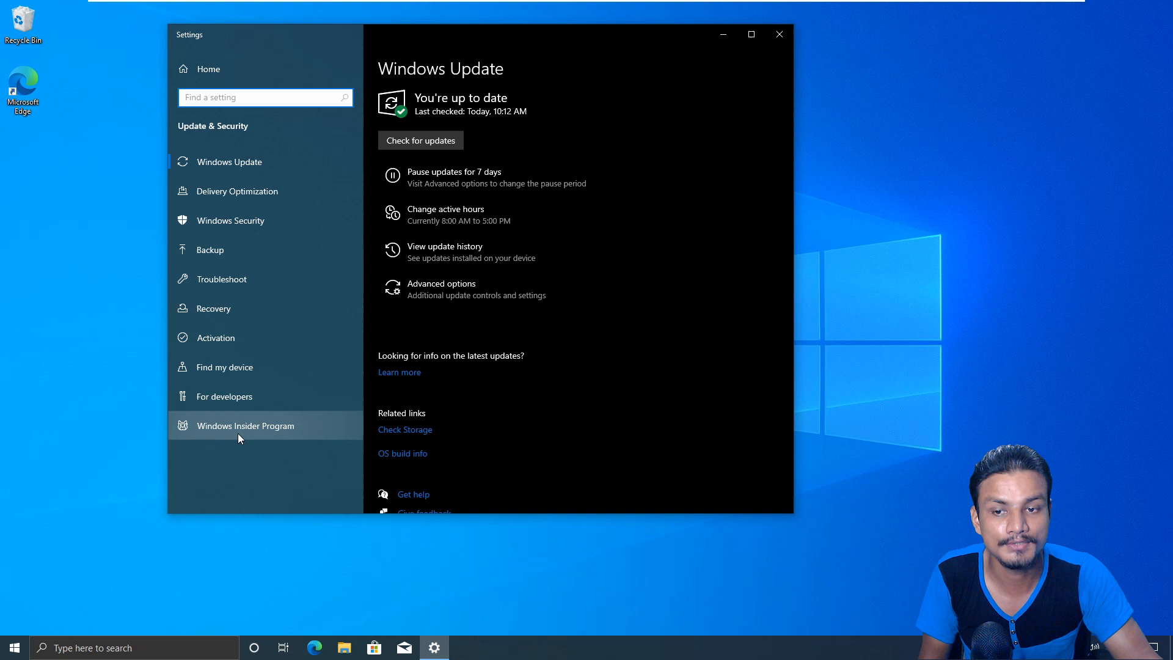
pyautogui.click(246, 425)
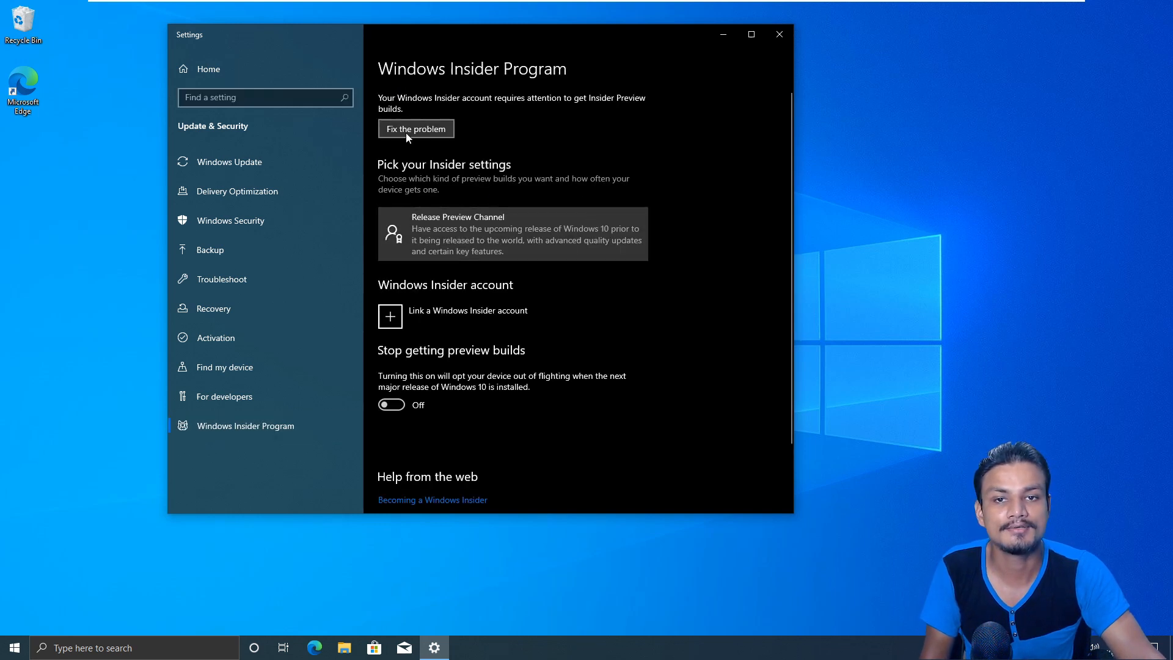
pyautogui.moveTo(435, 148)
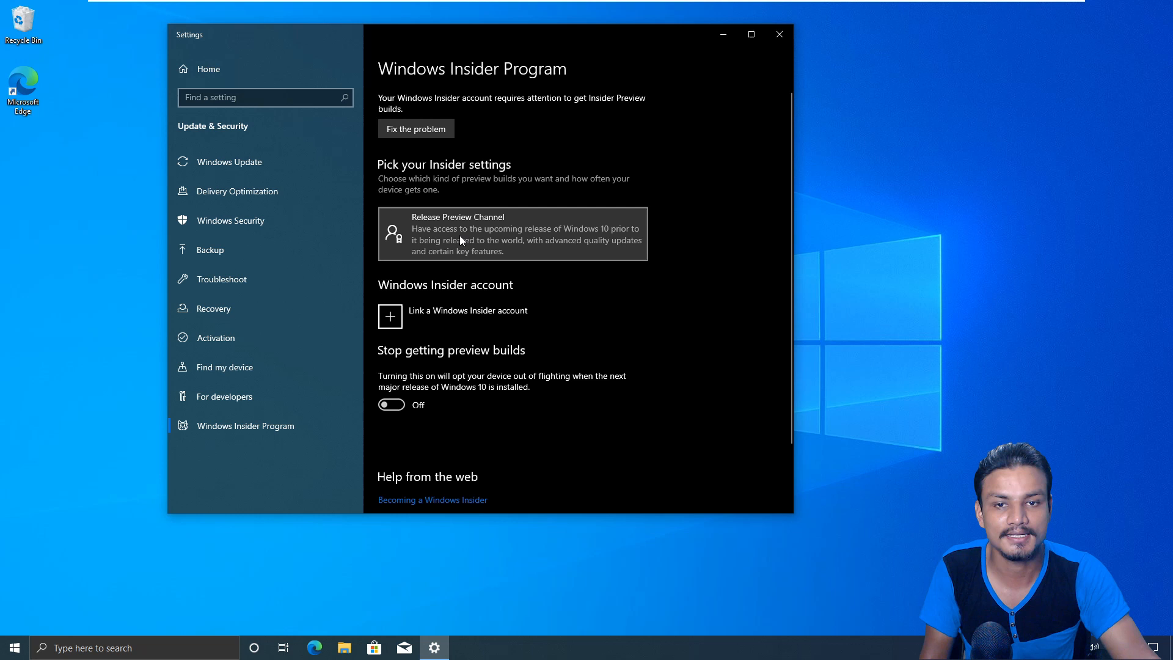
# - Show the Insider channel choices — Dev, Beta and Release Preview — with Release Preview selected
pyautogui.click(513, 234)
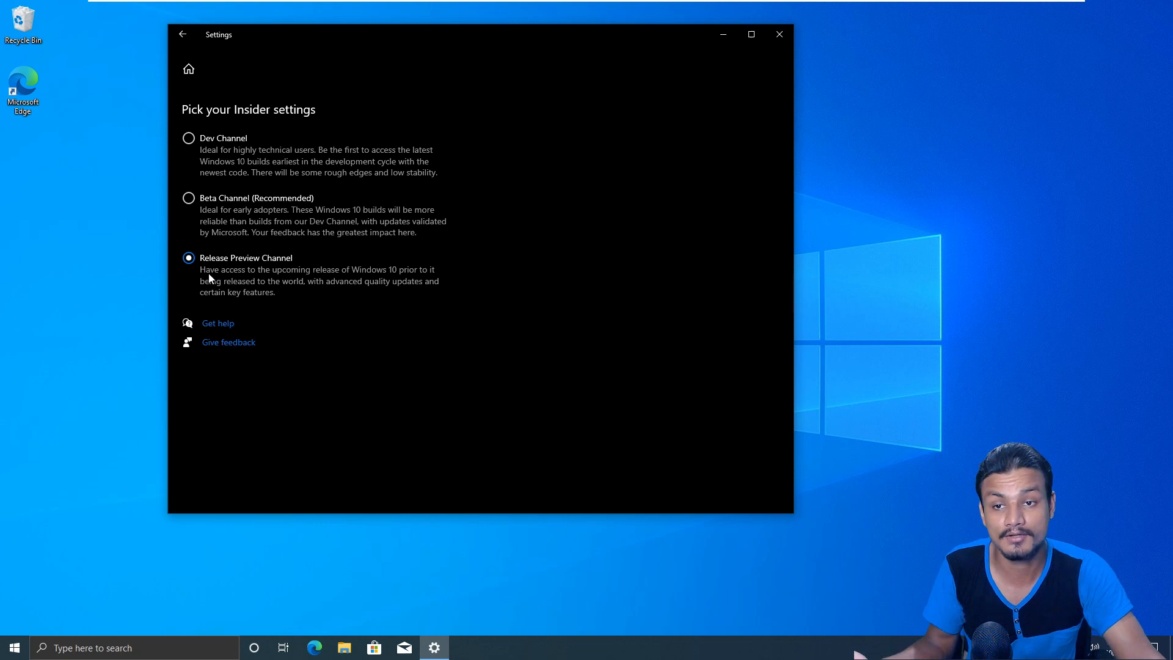
pyautogui.moveTo(283, 285)
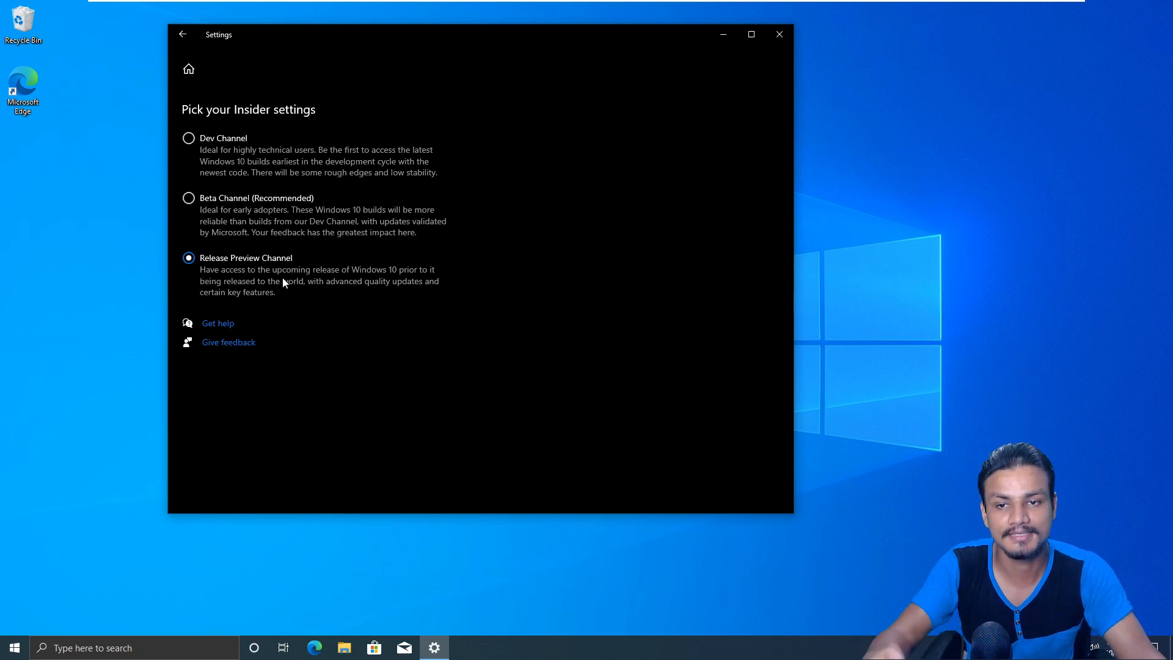
pyautogui.moveTo(281, 298)
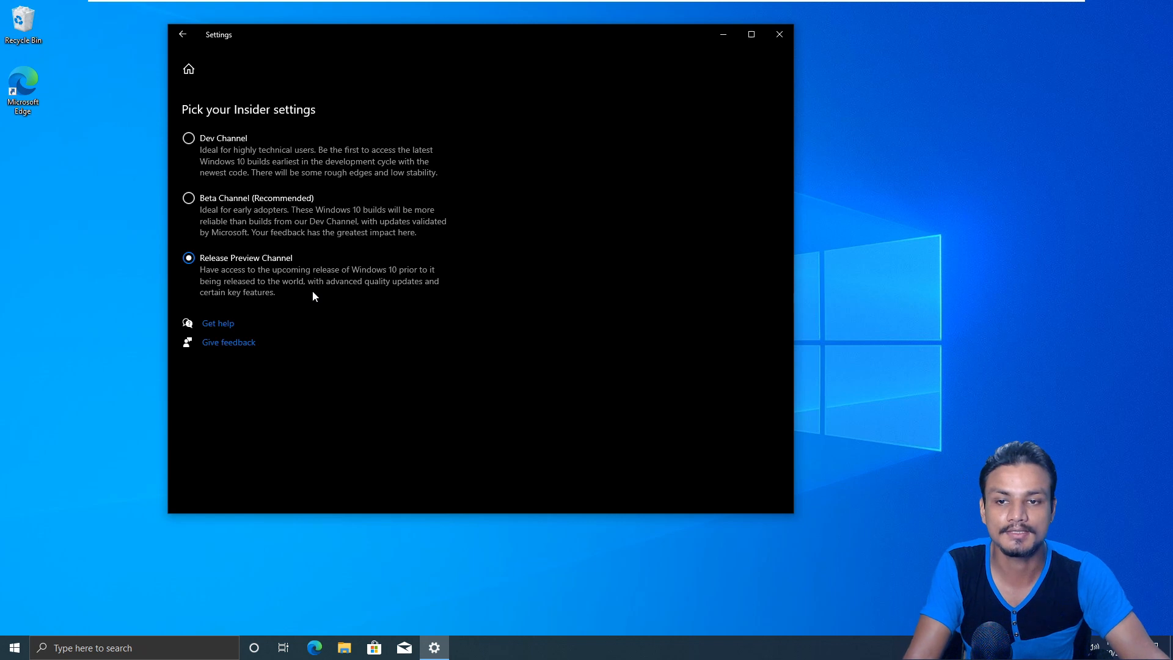
pyautogui.moveTo(272, 295)
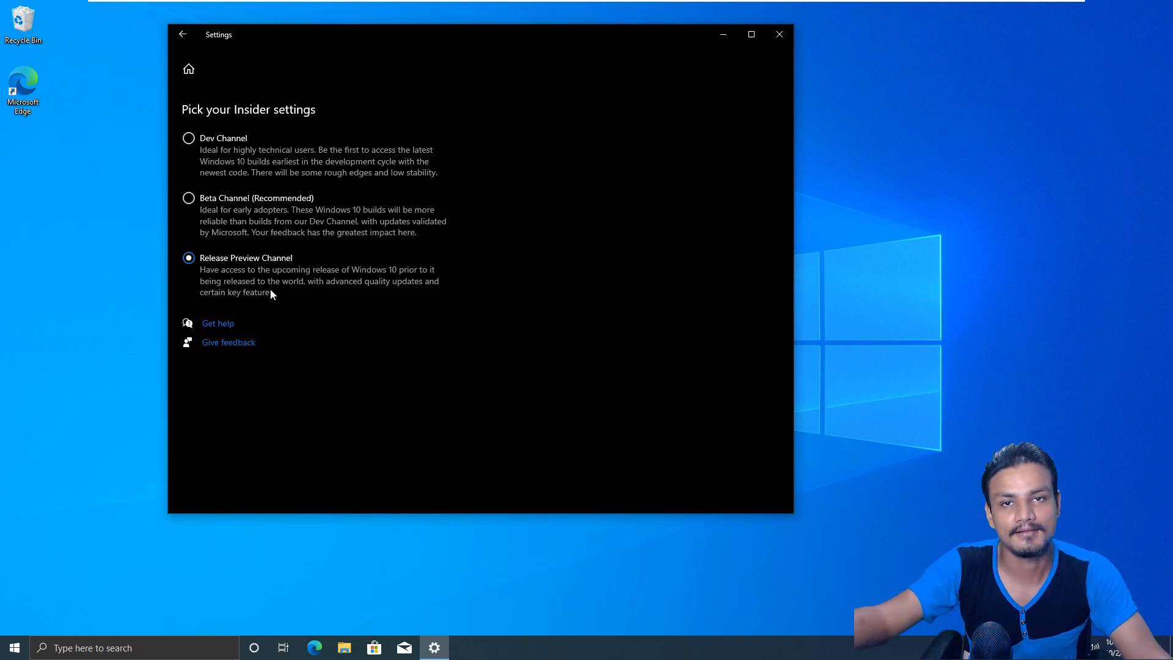
pyautogui.moveTo(282, 302)
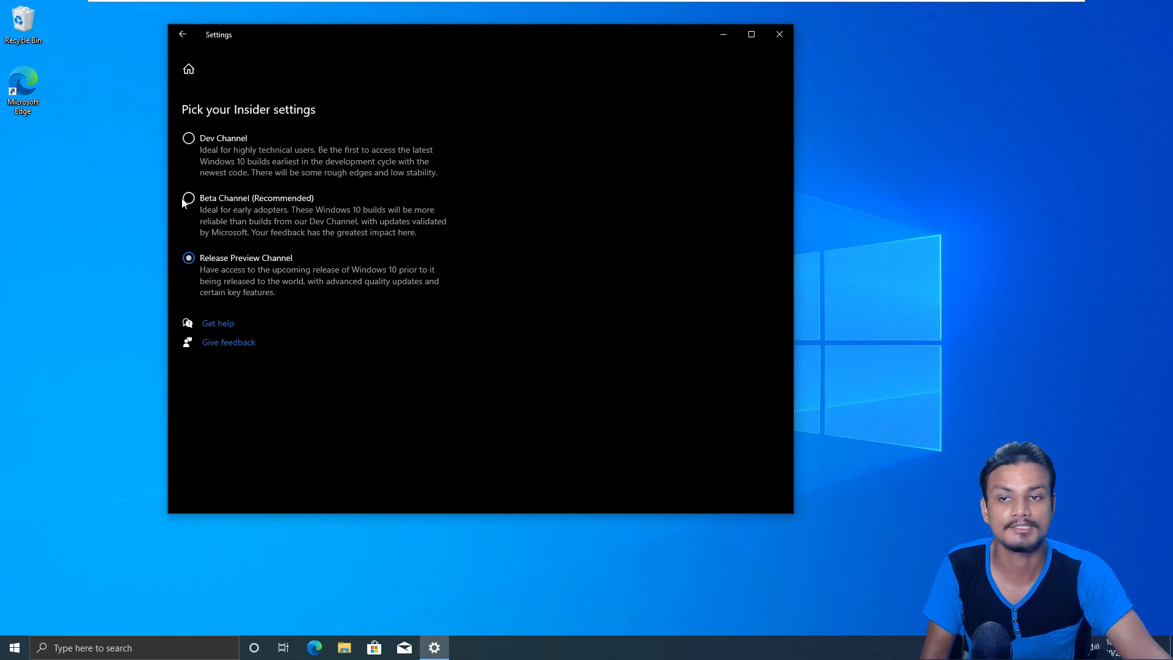
pyautogui.moveTo(180, 285)
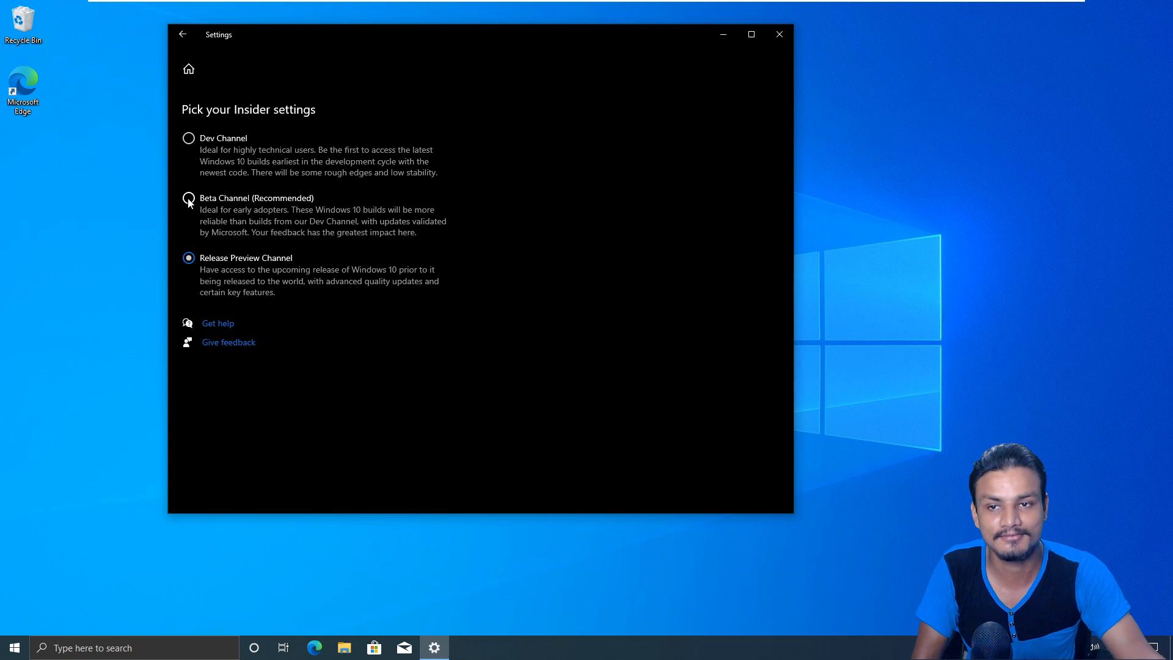
pyautogui.moveTo(197, 154)
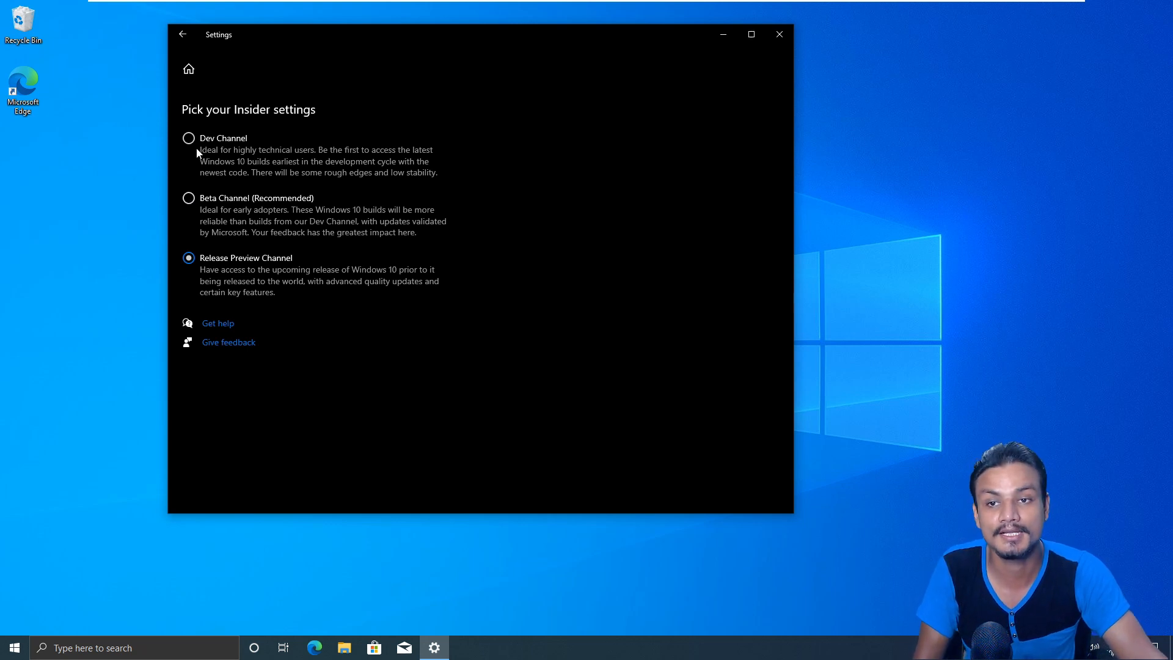
pyautogui.moveTo(260, 299)
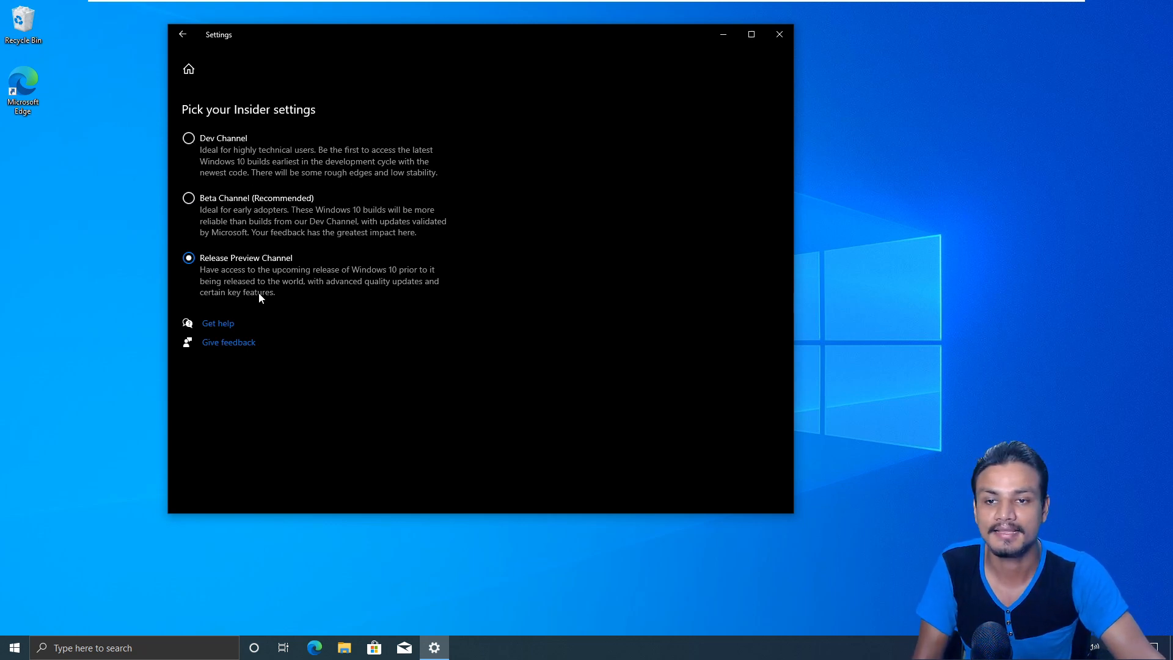
pyautogui.moveTo(182, 34)
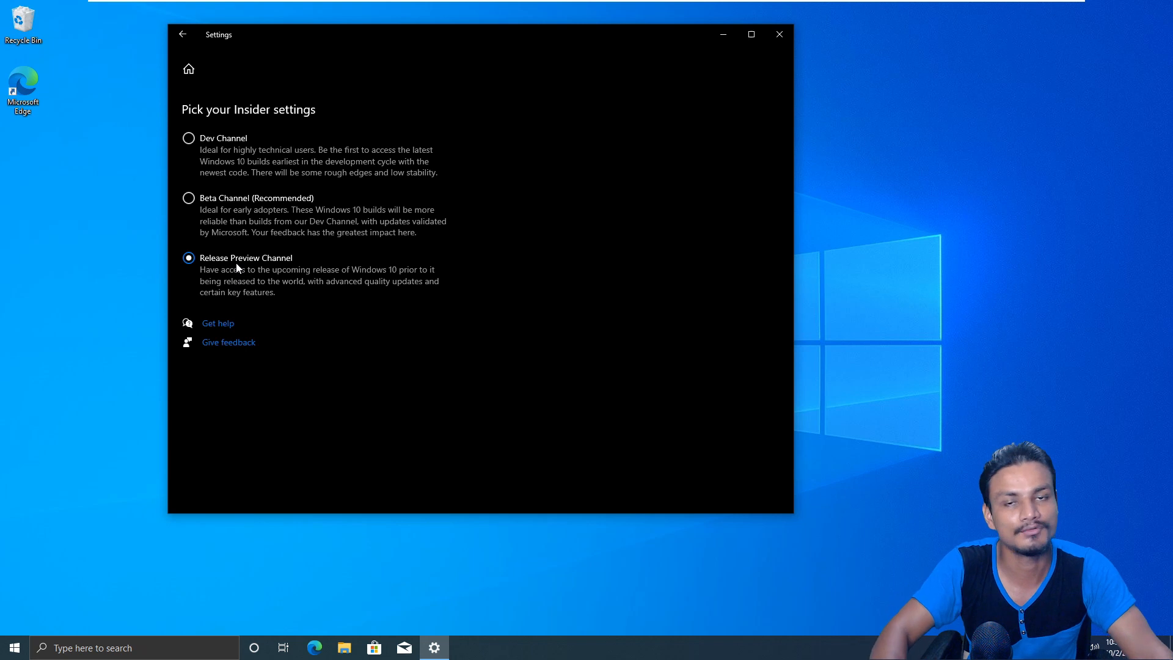
pyautogui.moveTo(280, 300)
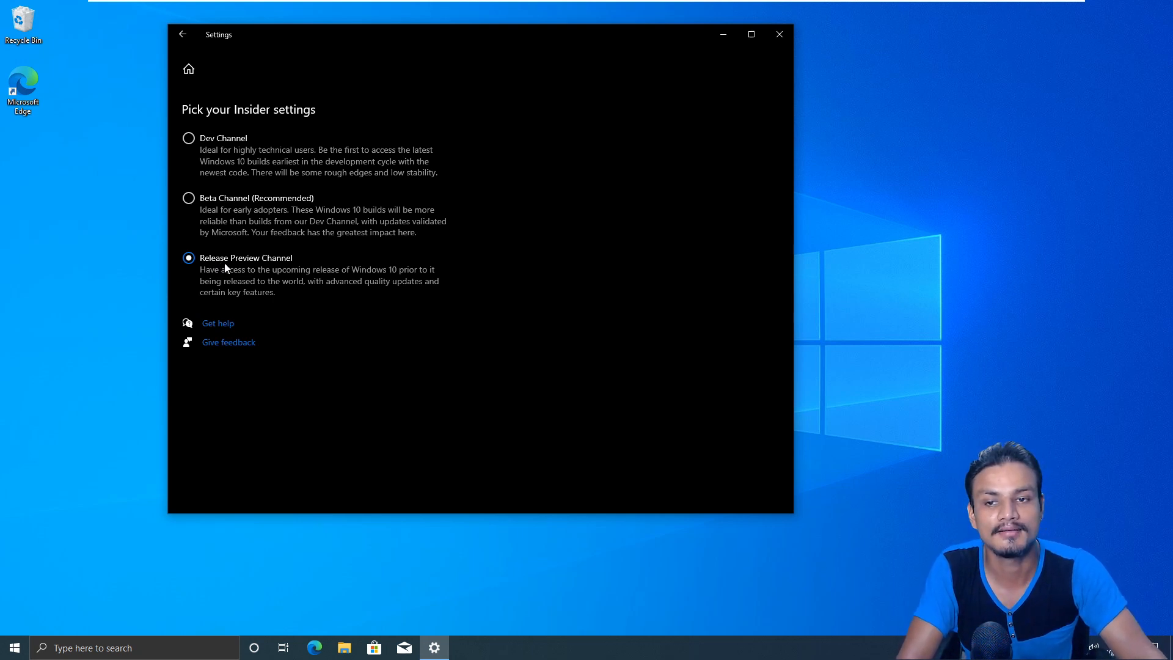
pyautogui.moveTo(291, 276)
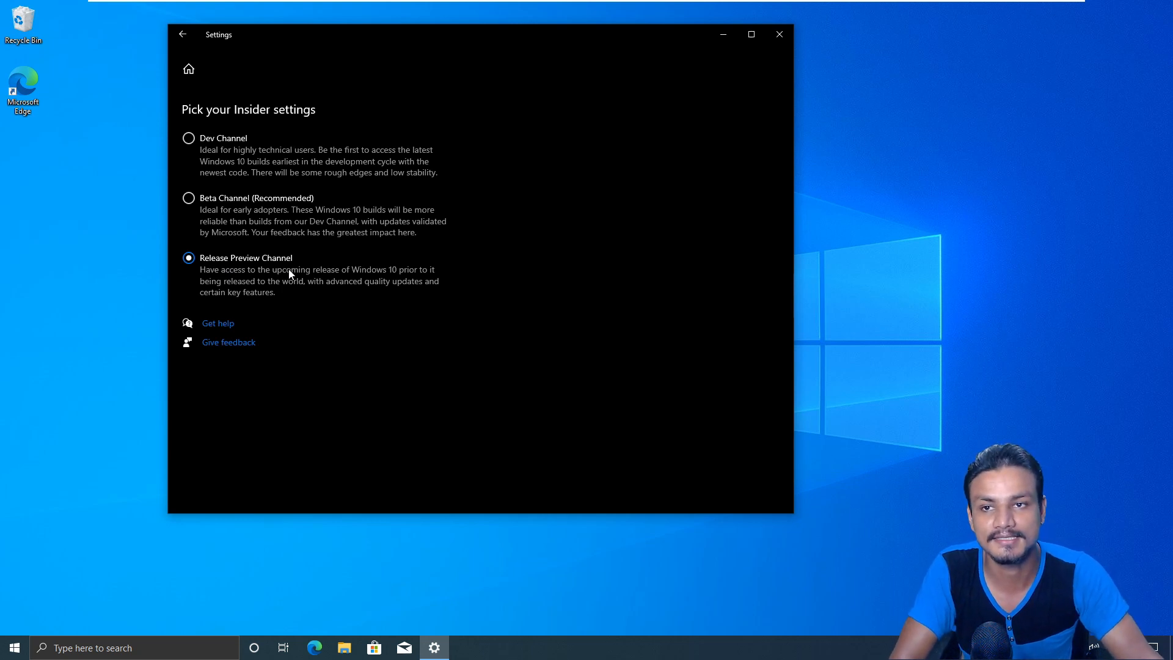
pyautogui.moveTo(226, 53)
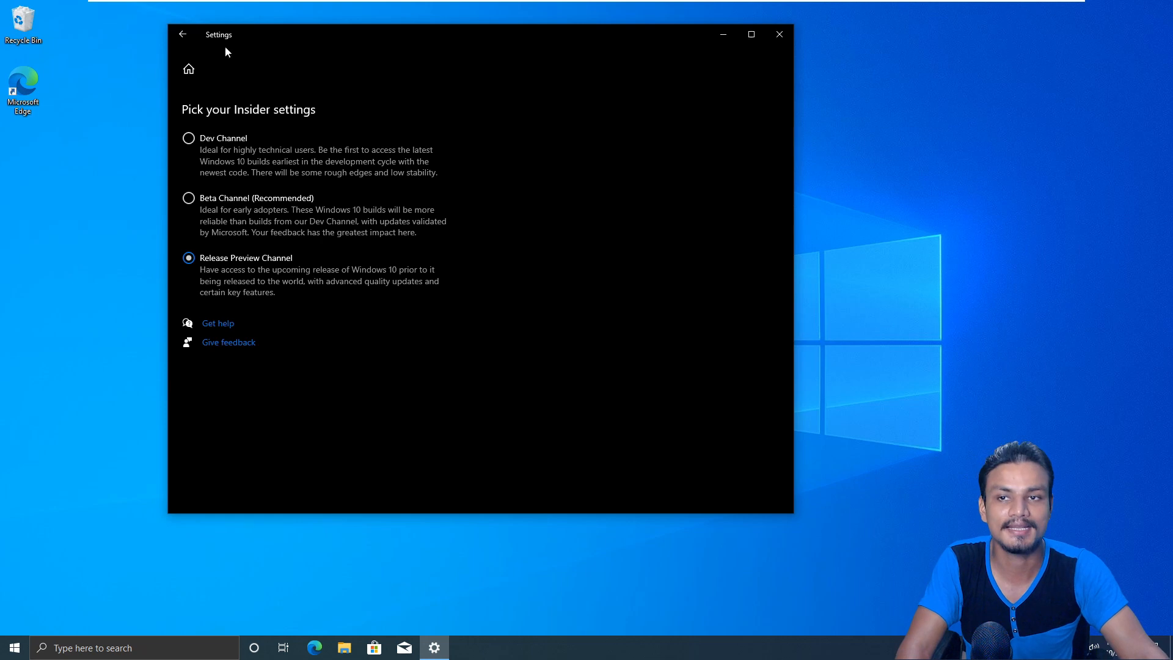
# - Return to the Windows Insider Program page and close Settings, leaving the desktop
pyautogui.click(182, 34)
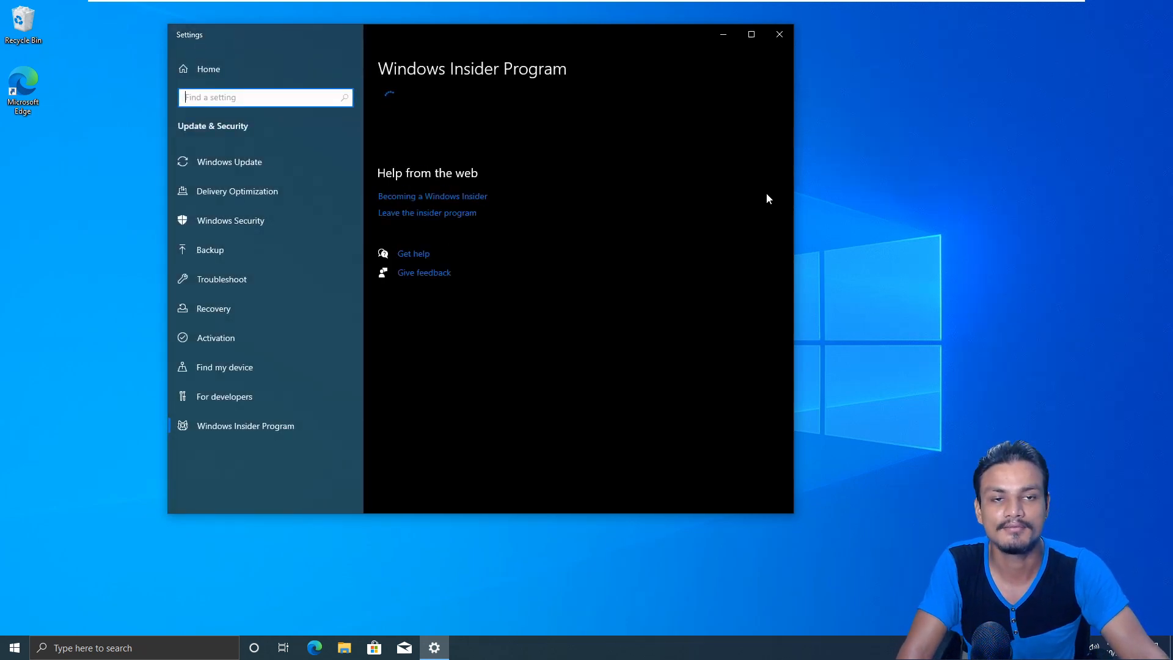
pyautogui.click(779, 34)
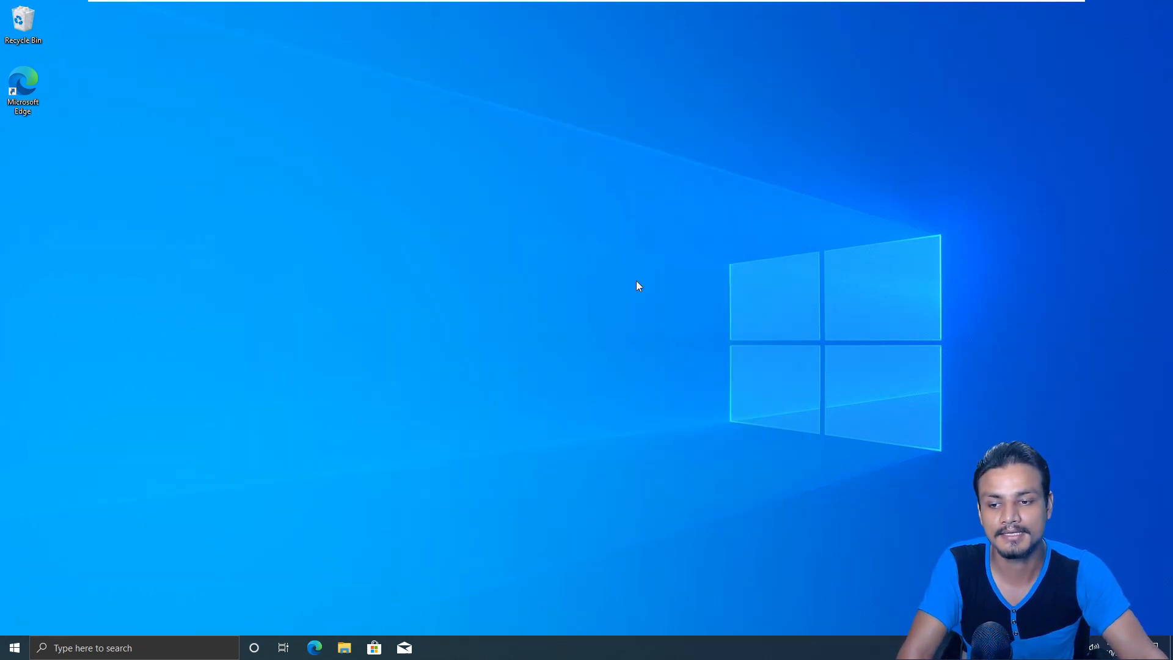
pyautogui.moveTo(946, 384)
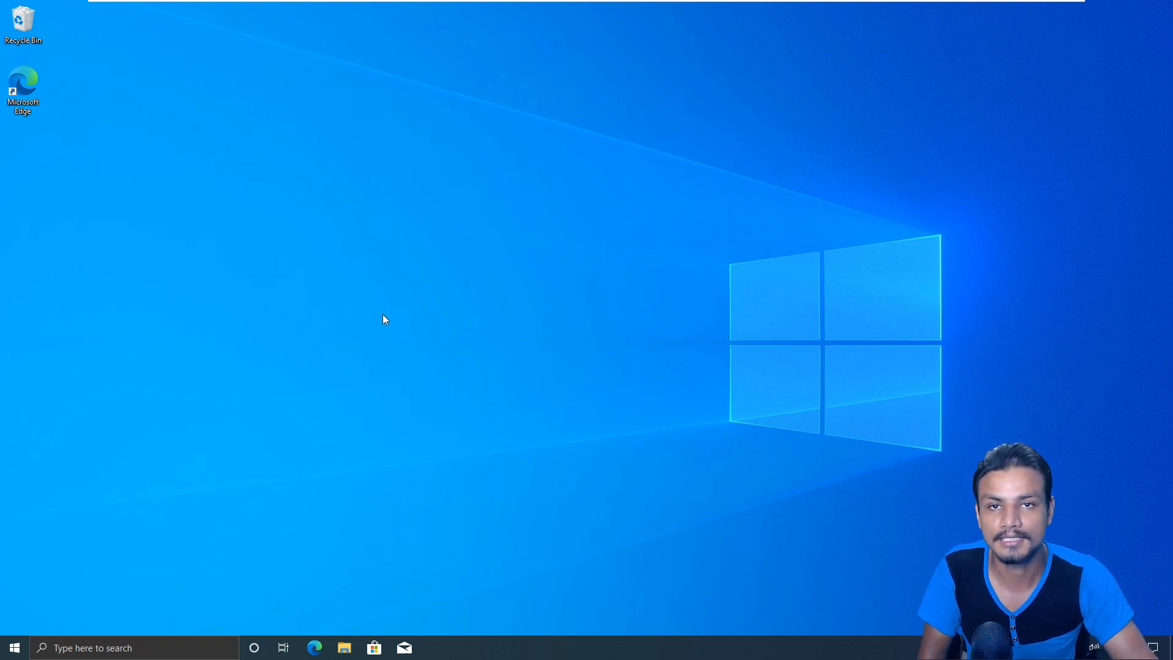
pyautogui.moveTo(615, 378)
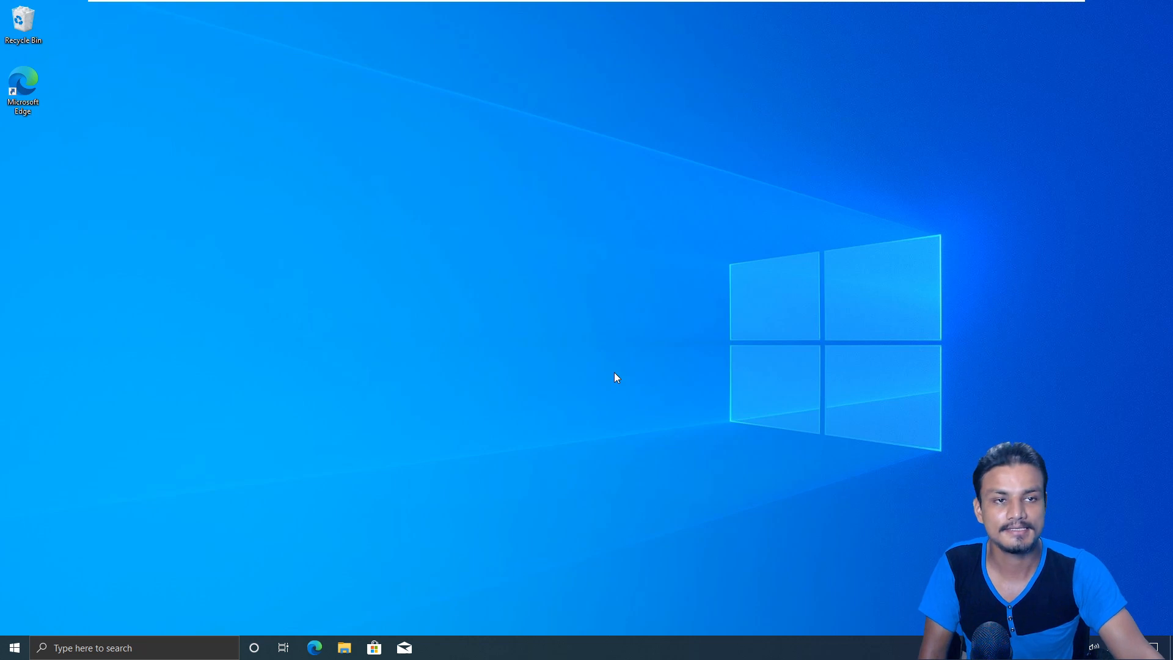
pyautogui.moveTo(595, 270)
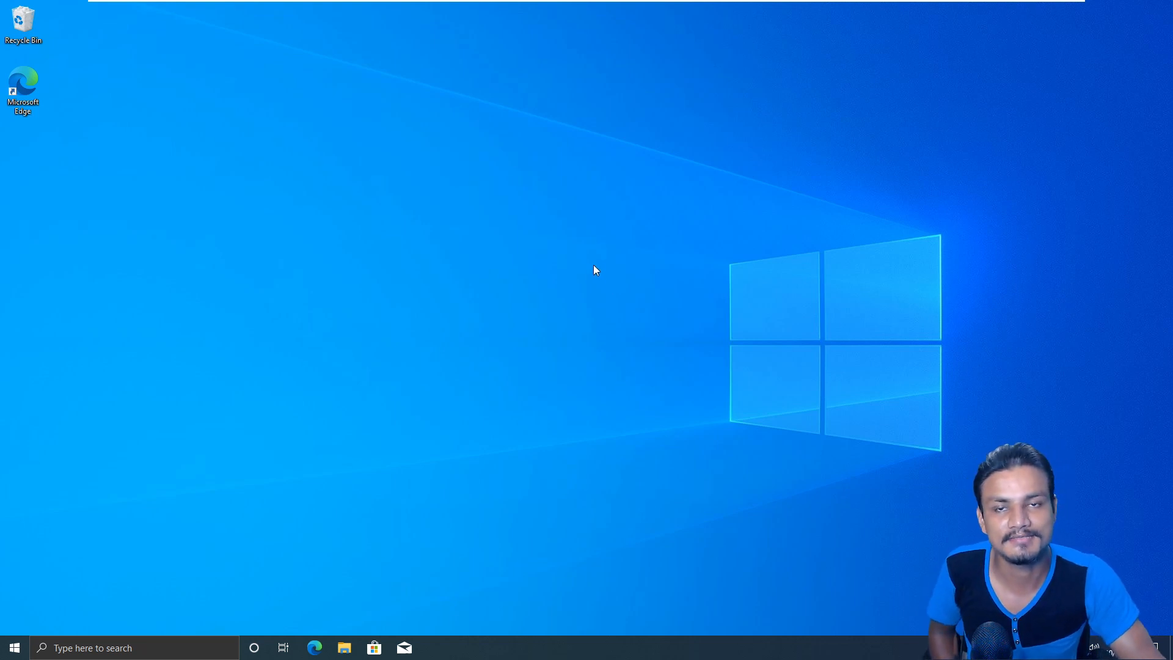